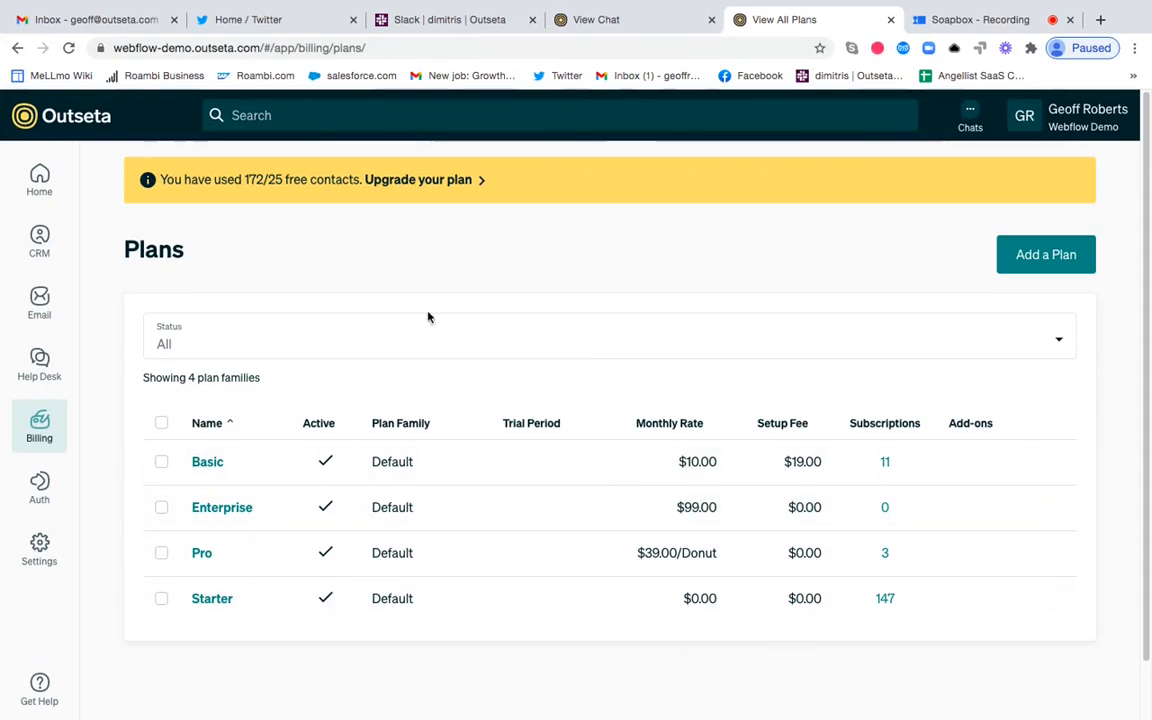
{"action": "mouse_move", "coordinate": [335, 338]}
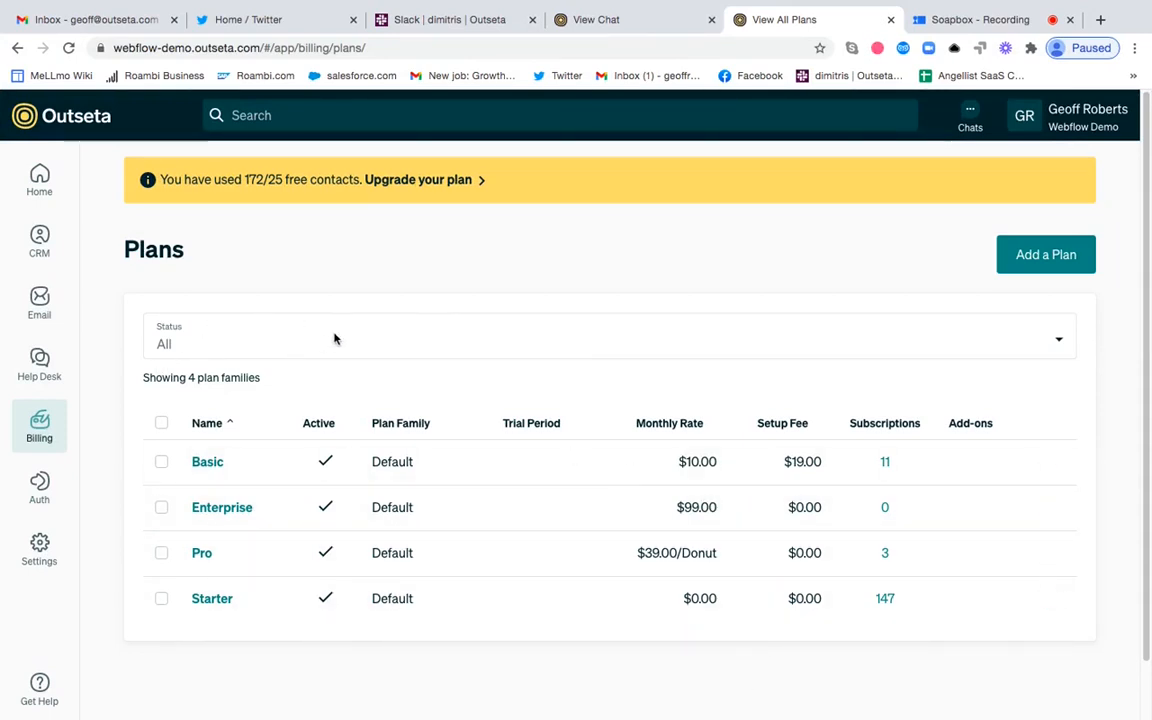
{"action": "mouse_move", "coordinate": [362, 325]}
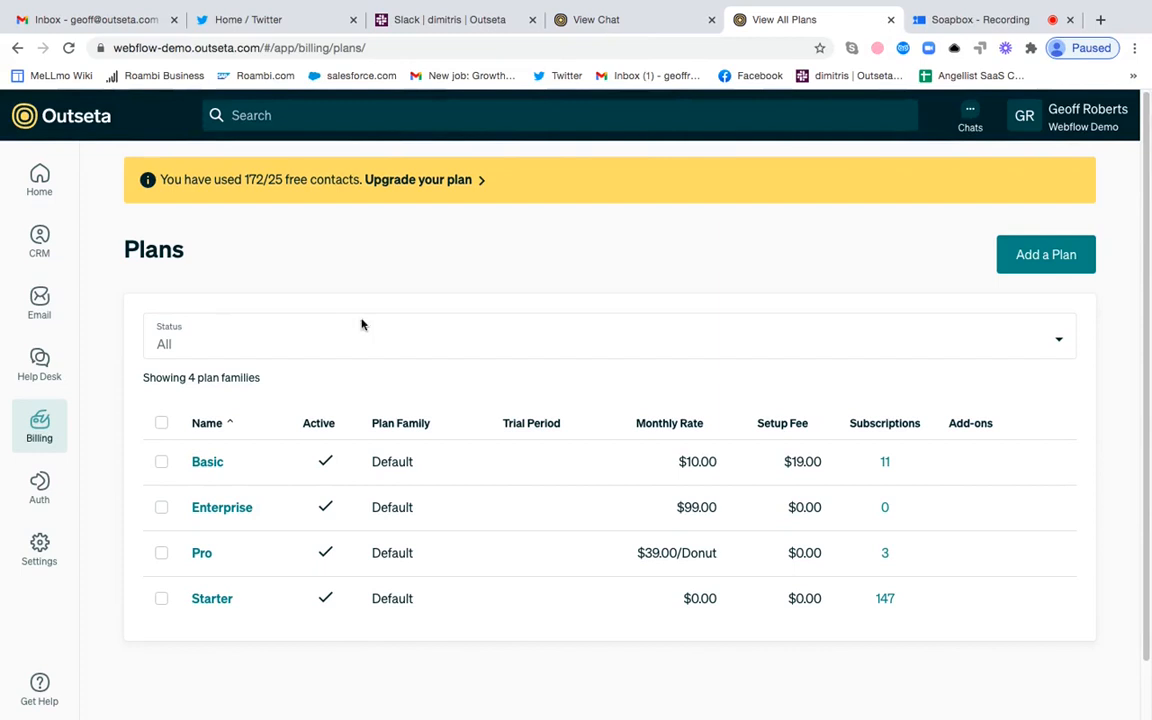
{"action": "mouse_move", "coordinate": [396, 323]}
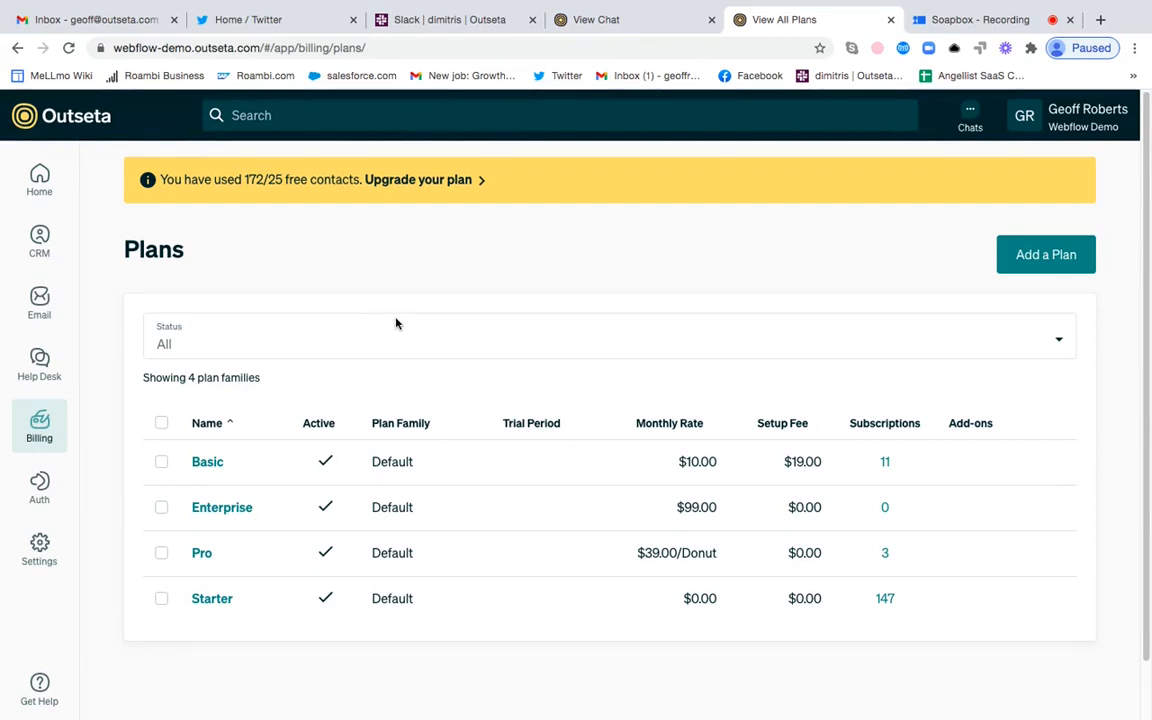
{"action": "mouse_move", "coordinate": [135, 205]}
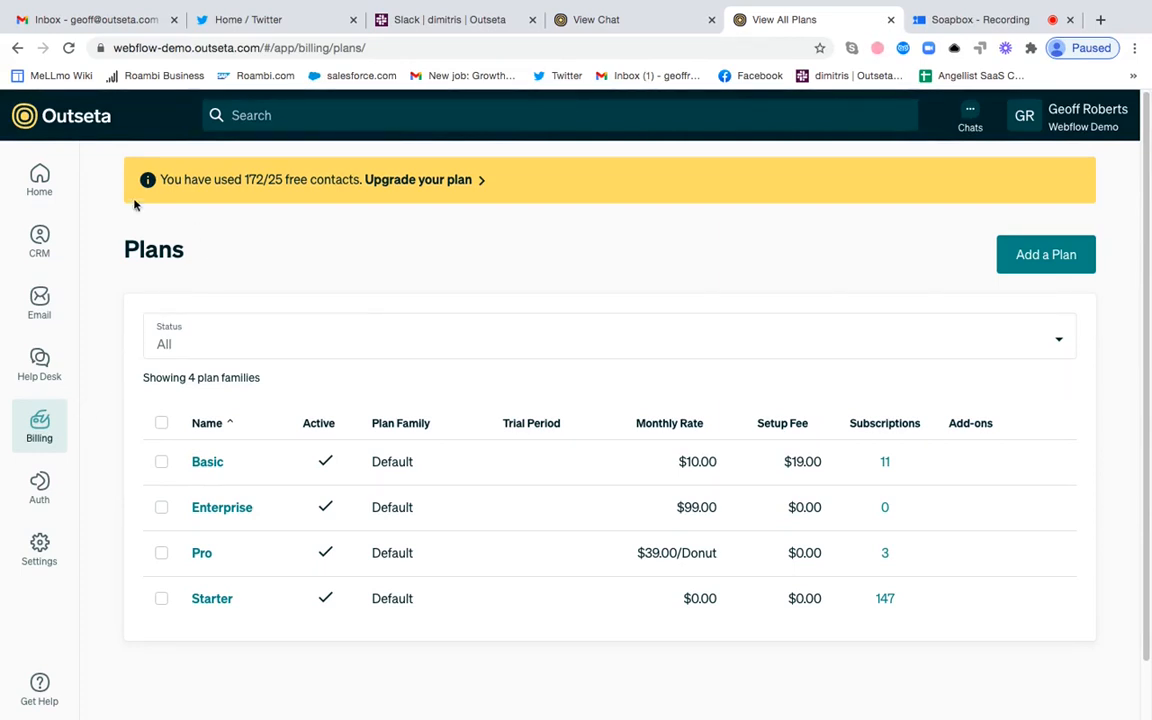
Step: Go from the Billing plans list to the empty Add-ons page
{"action": "left_click", "coordinate": [39, 425]}
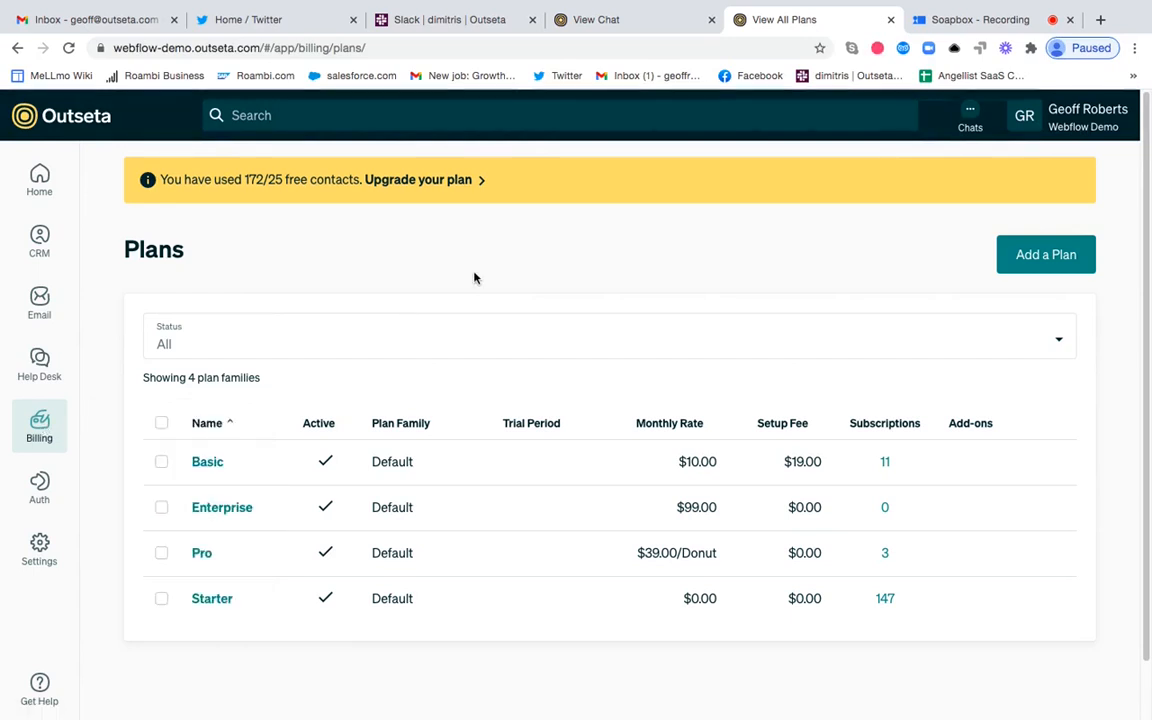
{"action": "mouse_move", "coordinate": [320, 286]}
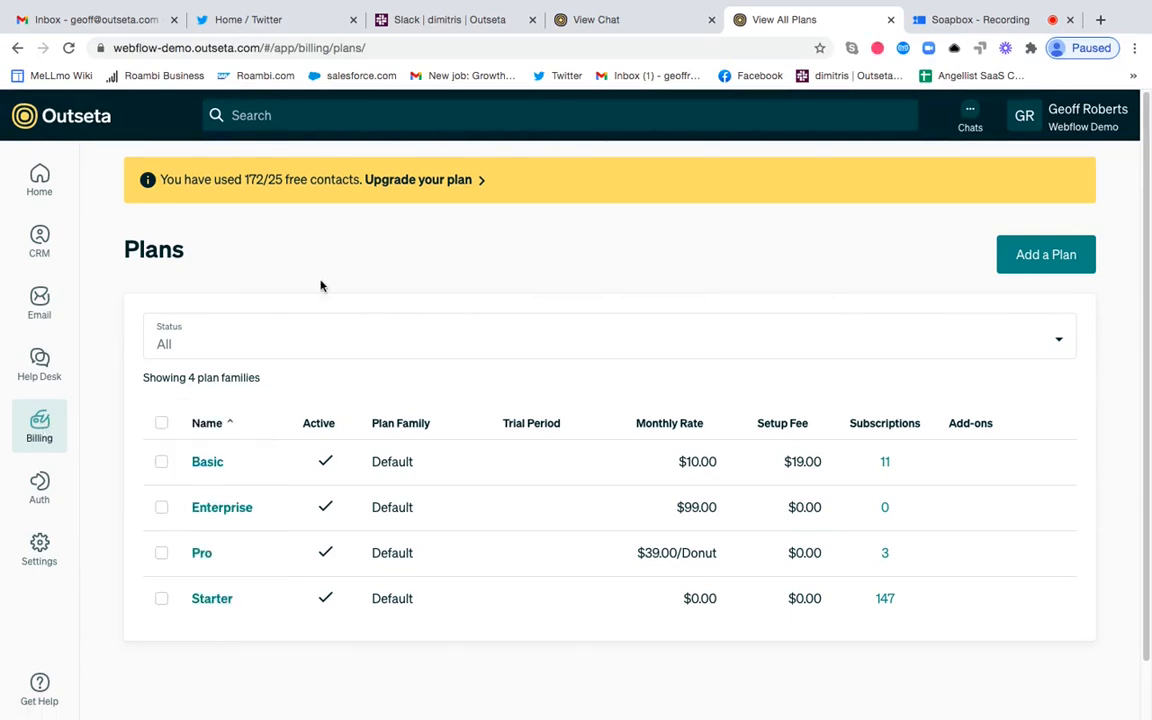
{"action": "mouse_move", "coordinate": [270, 567]}
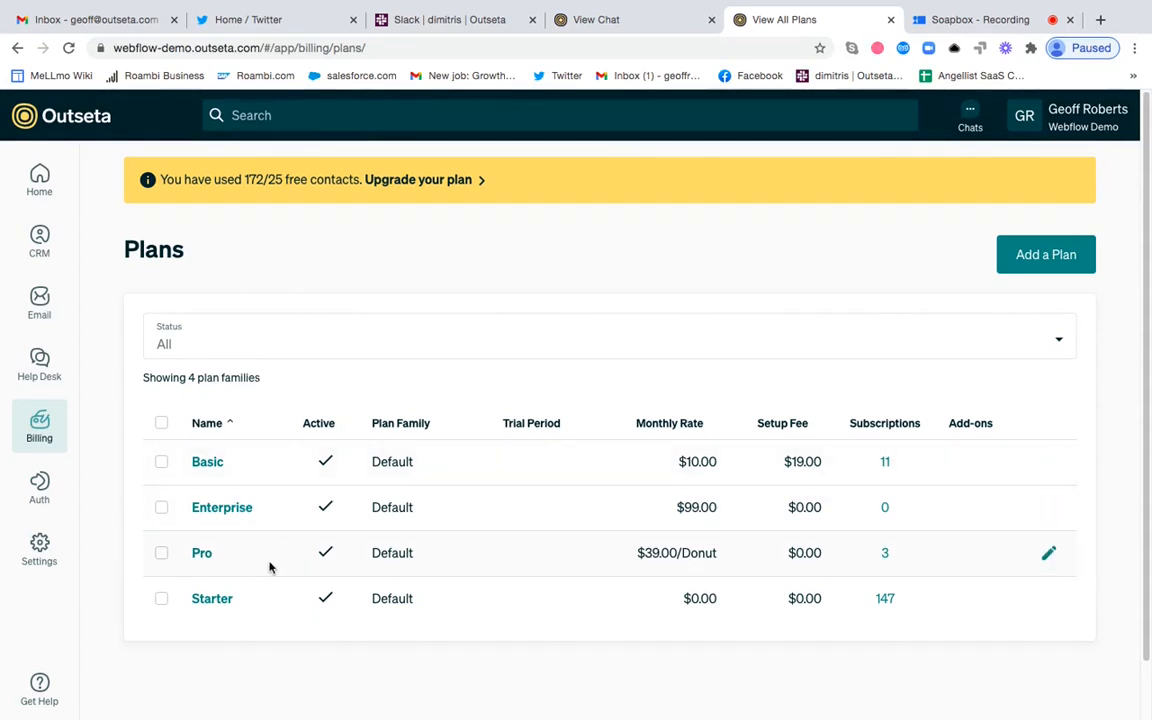
{"action": "mouse_move", "coordinate": [517, 254]}
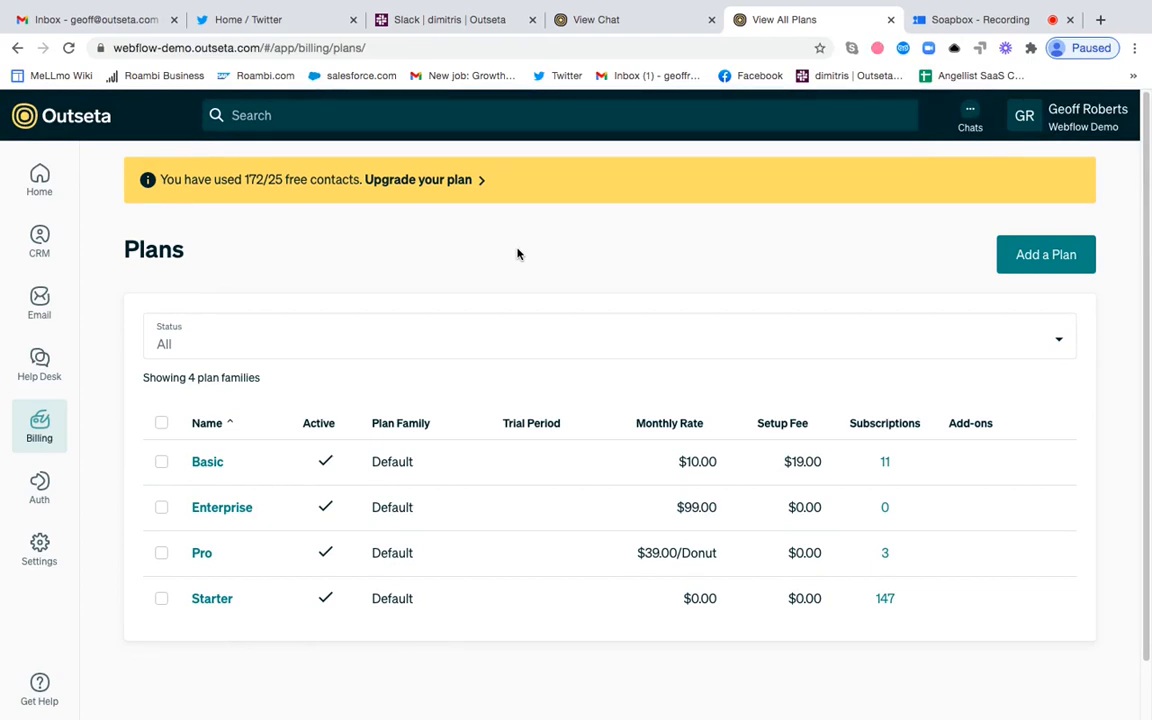
{"action": "left_click", "coordinate": [39, 425]}
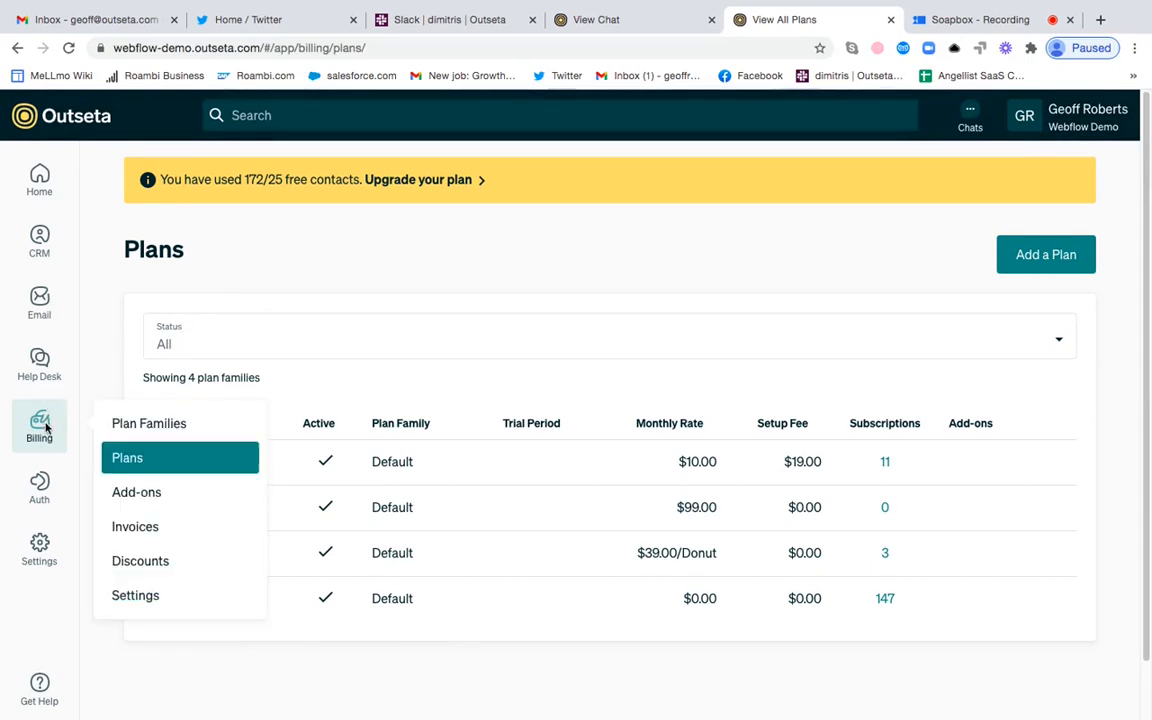
{"action": "left_click", "coordinate": [136, 492]}
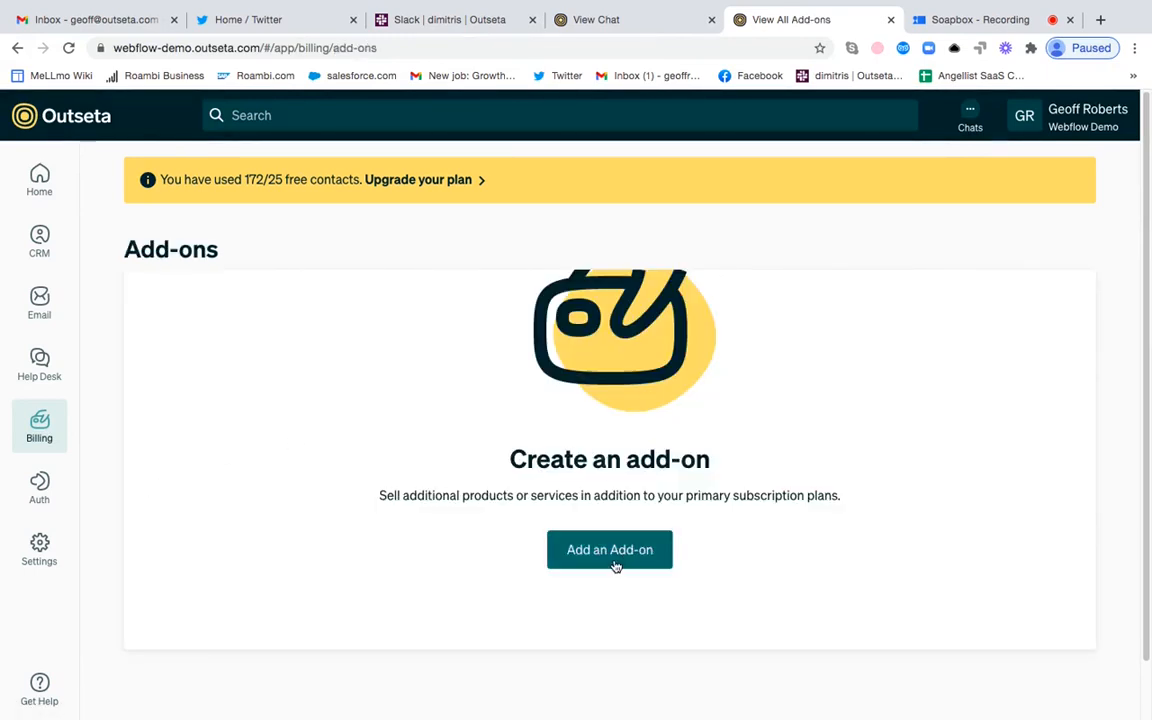
Step: Add a recurring 'Secondary Subscription' add-on at $9 monthly and $90 annually
{"action": "left_click", "coordinate": [609, 549]}
{"action": "type", "text": "Secondary Subs"}
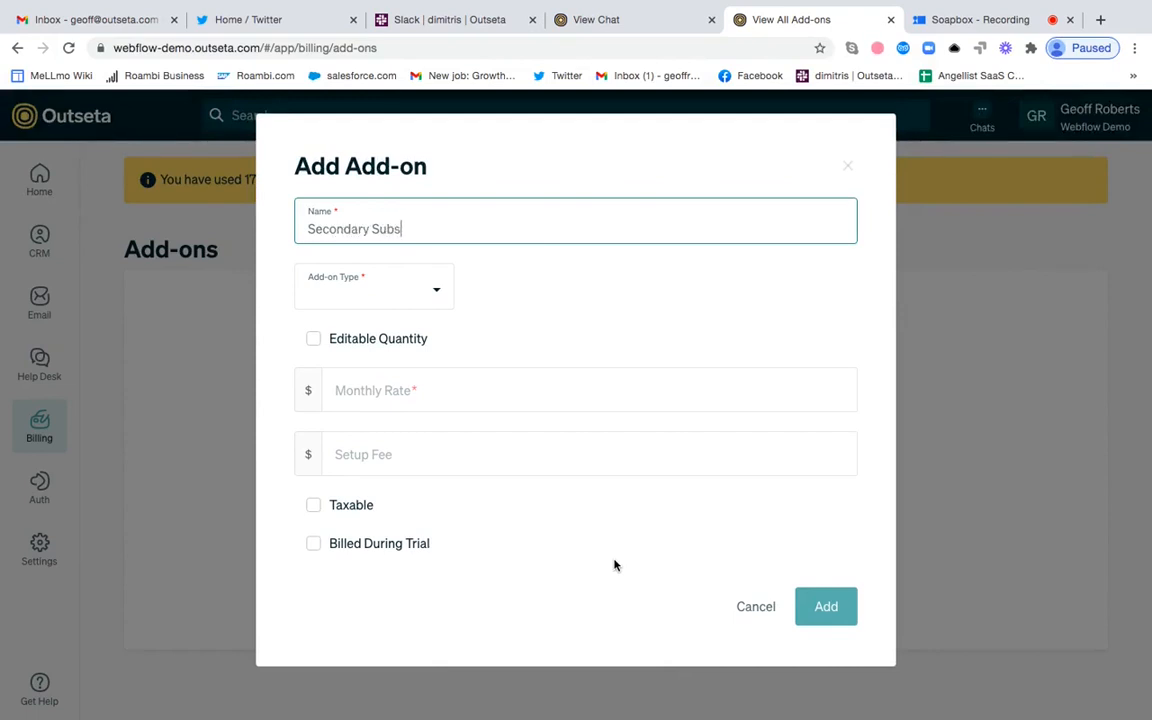
{"action": "type", "text": "cription"}
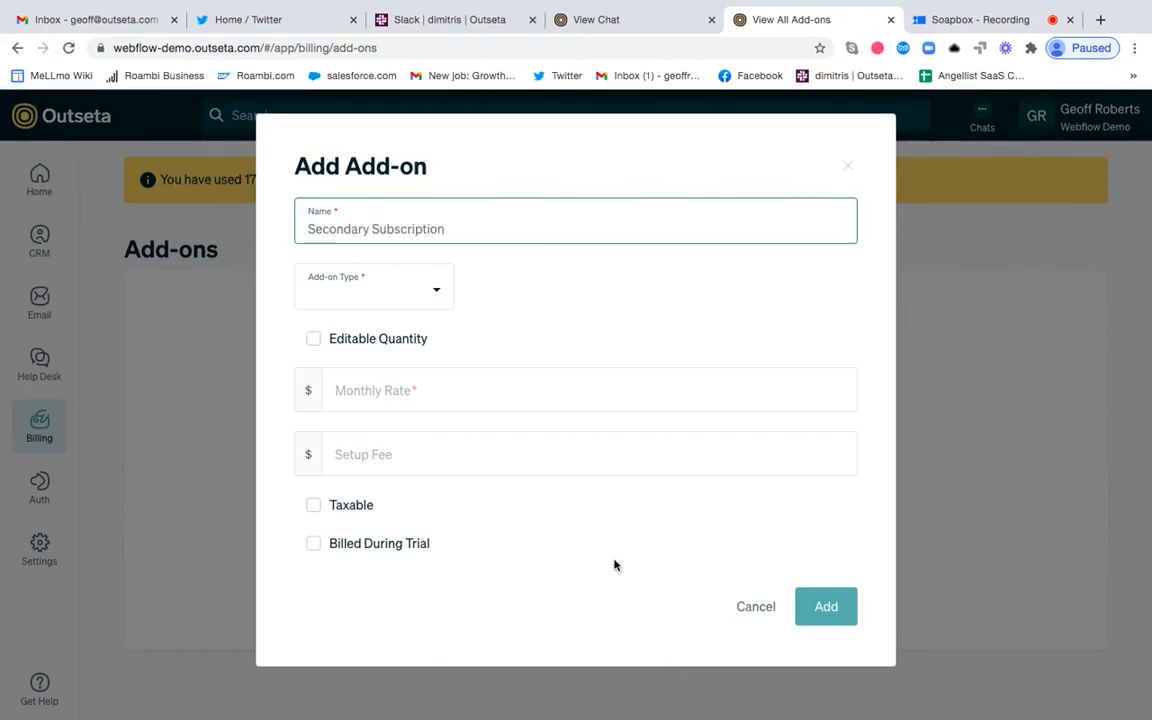
{"action": "left_click", "coordinate": [374, 287]}
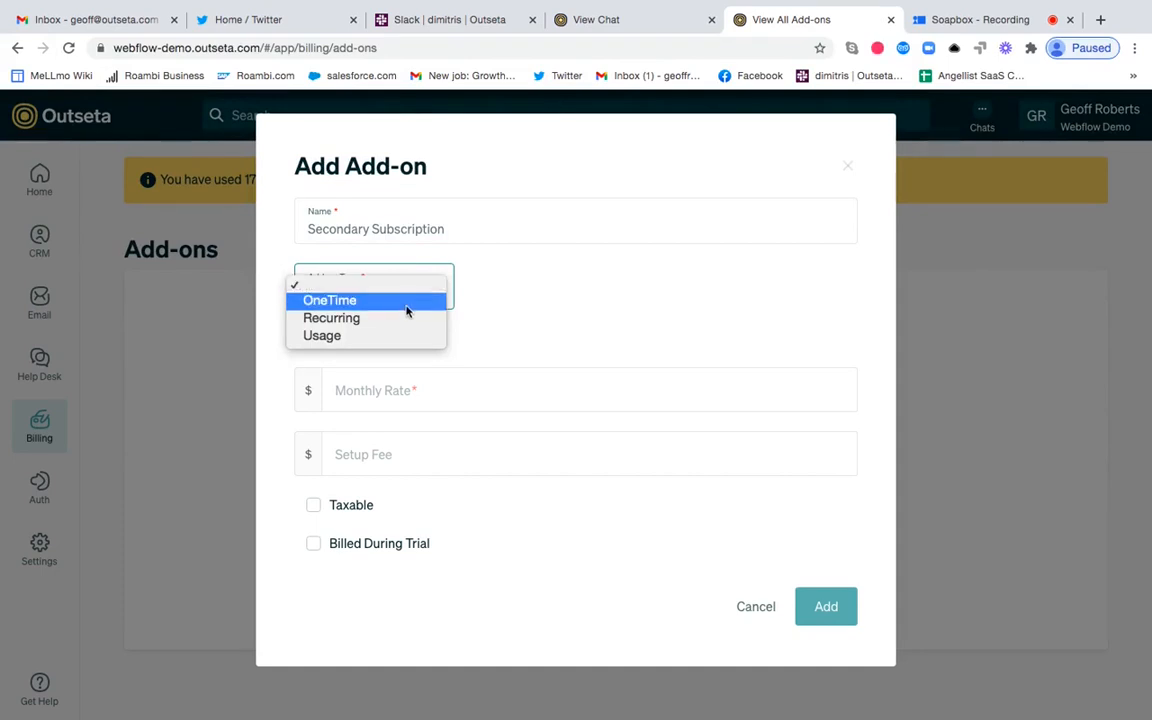
{"action": "left_click", "coordinate": [331, 317]}
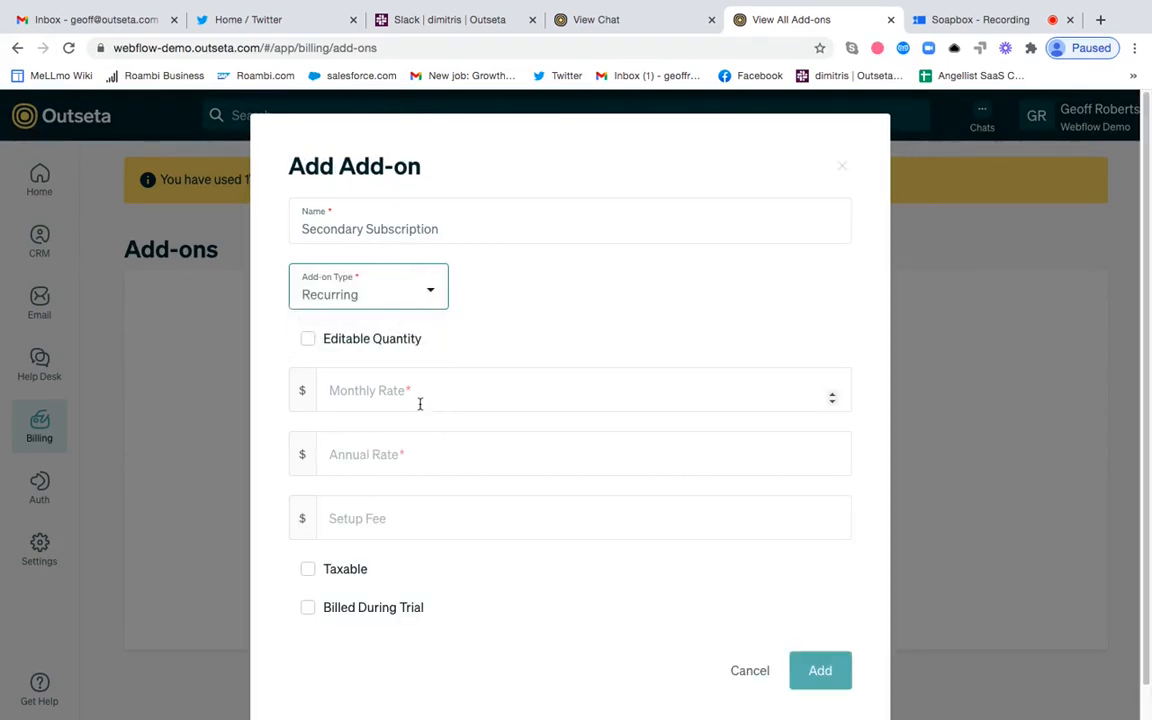
{"action": "type", "text": "9"}
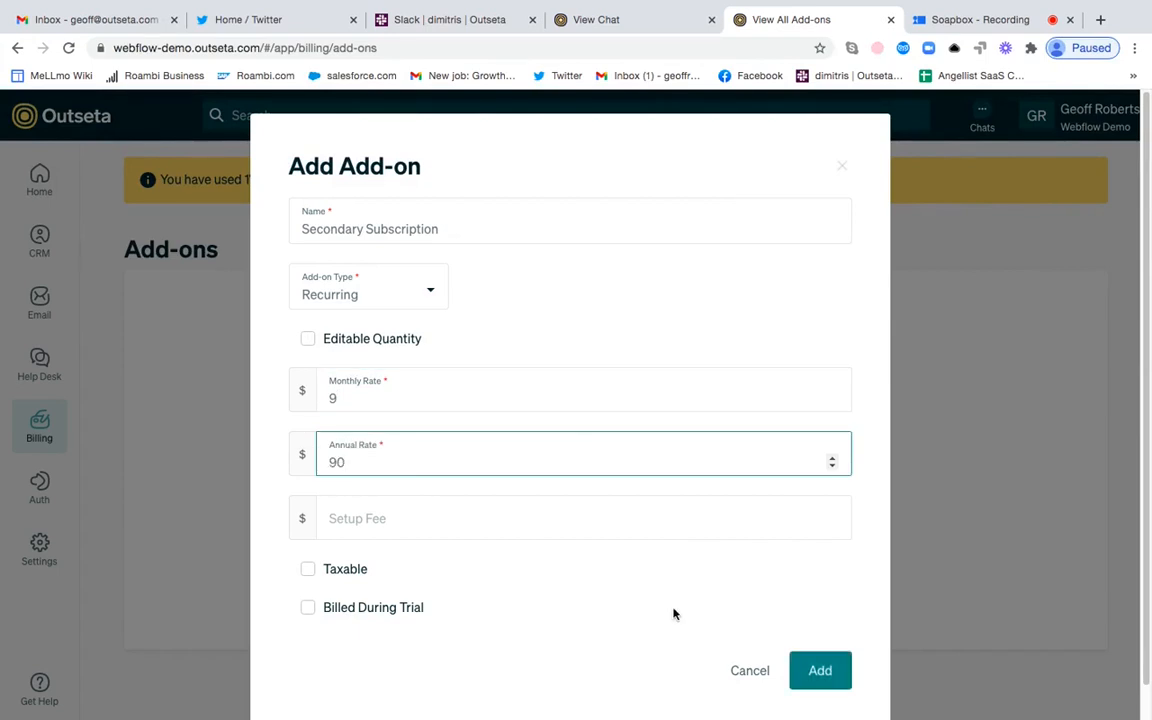
{"action": "mouse_move", "coordinate": [819, 670]}
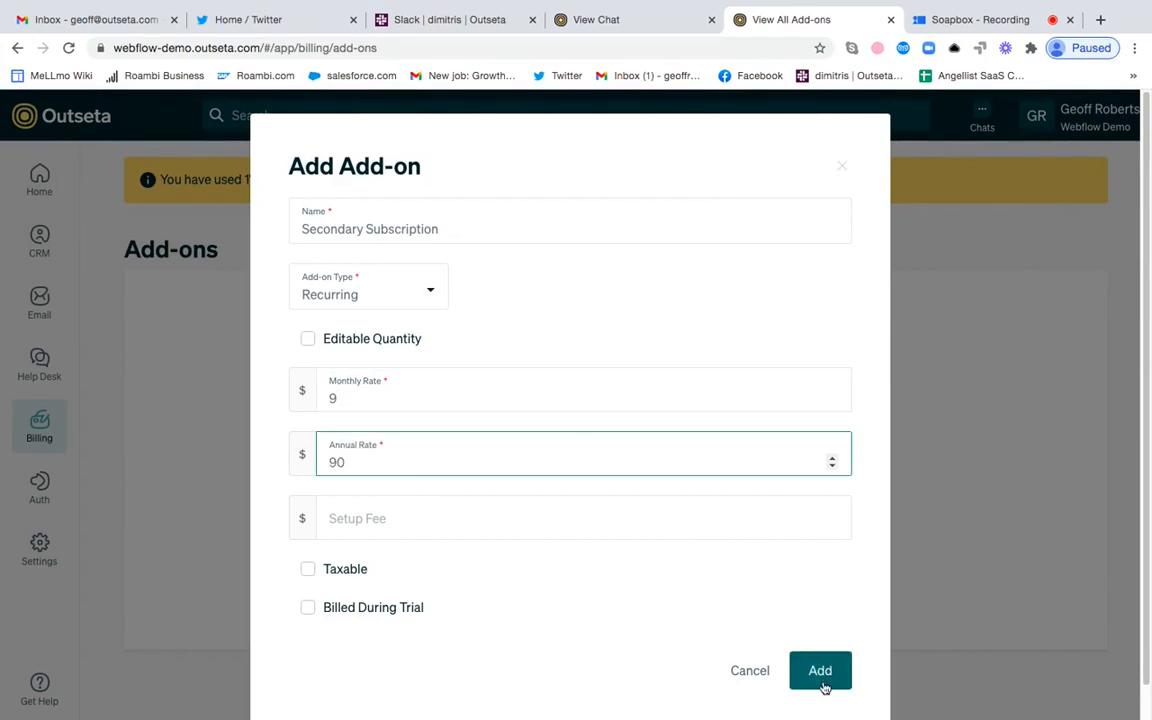
{"action": "left_click", "coordinate": [820, 670]}
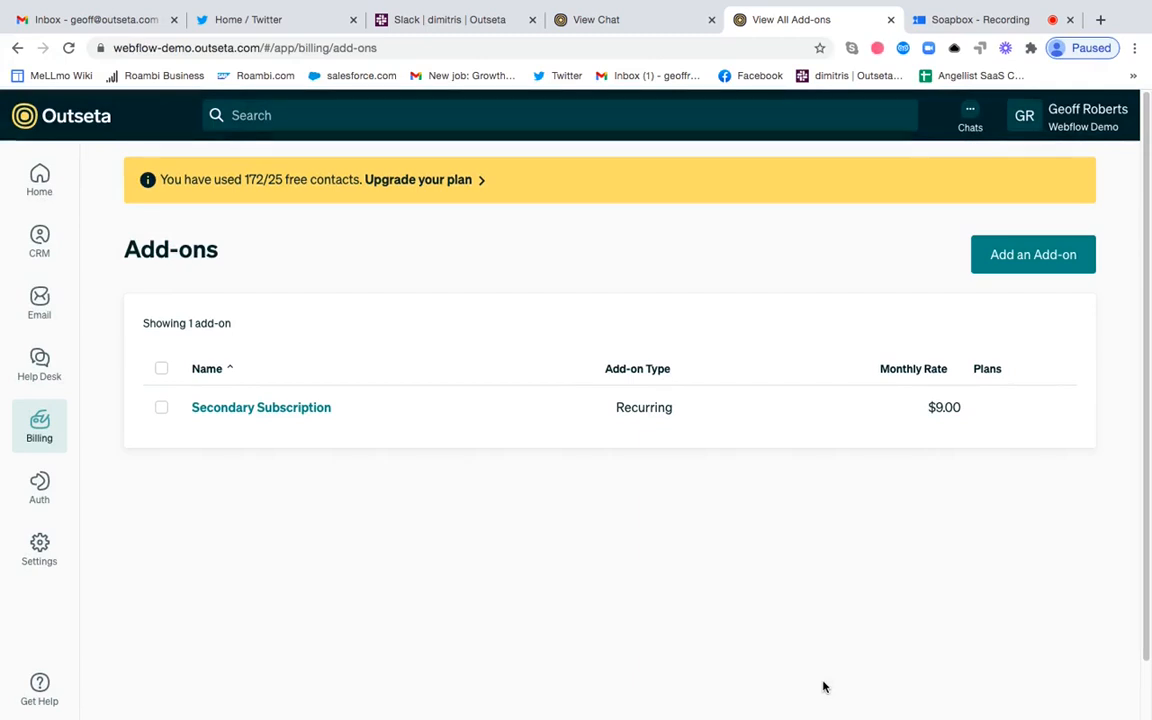
{"action": "mouse_move", "coordinate": [111, 457]}
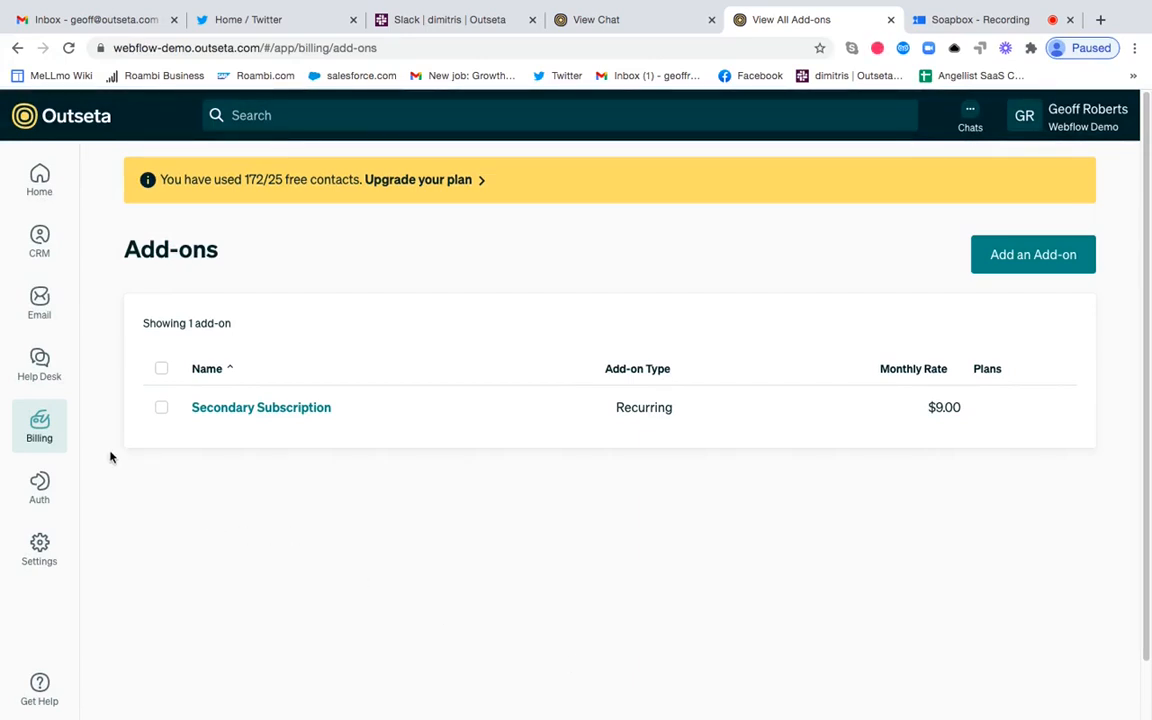
Step: Return to the Billing Plans list showing Basic, Enterprise, Pro and Starter
{"action": "left_click", "coordinate": [39, 425]}
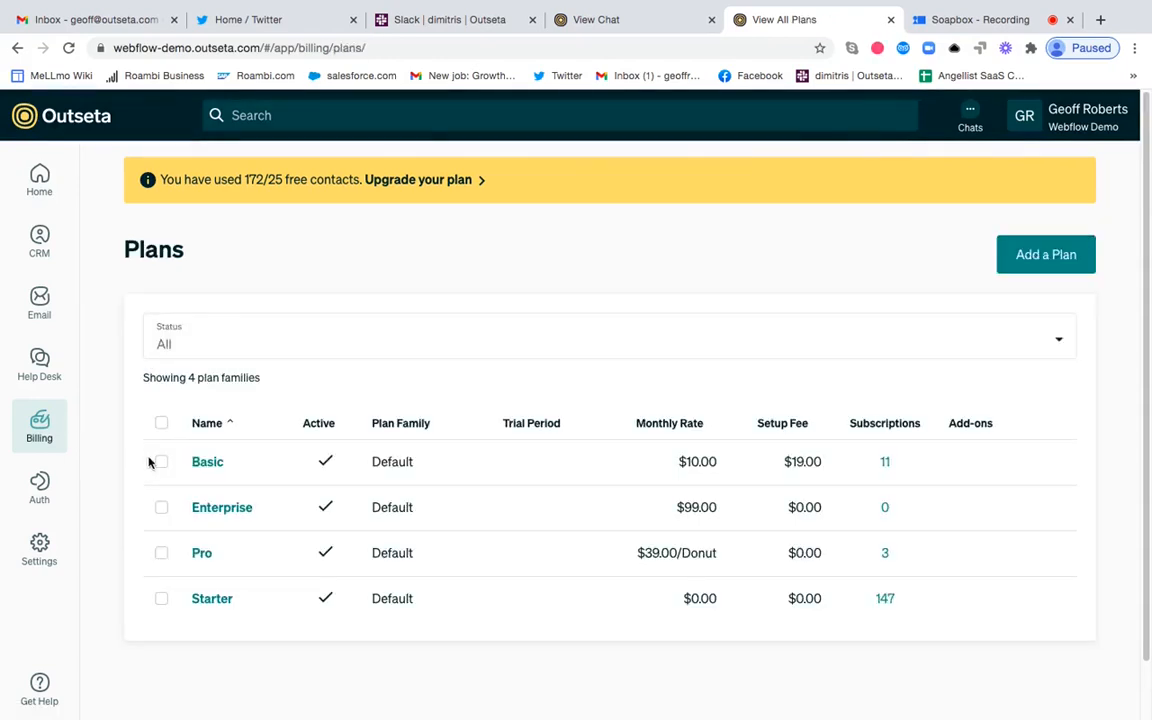
{"action": "mouse_move", "coordinate": [280, 494]}
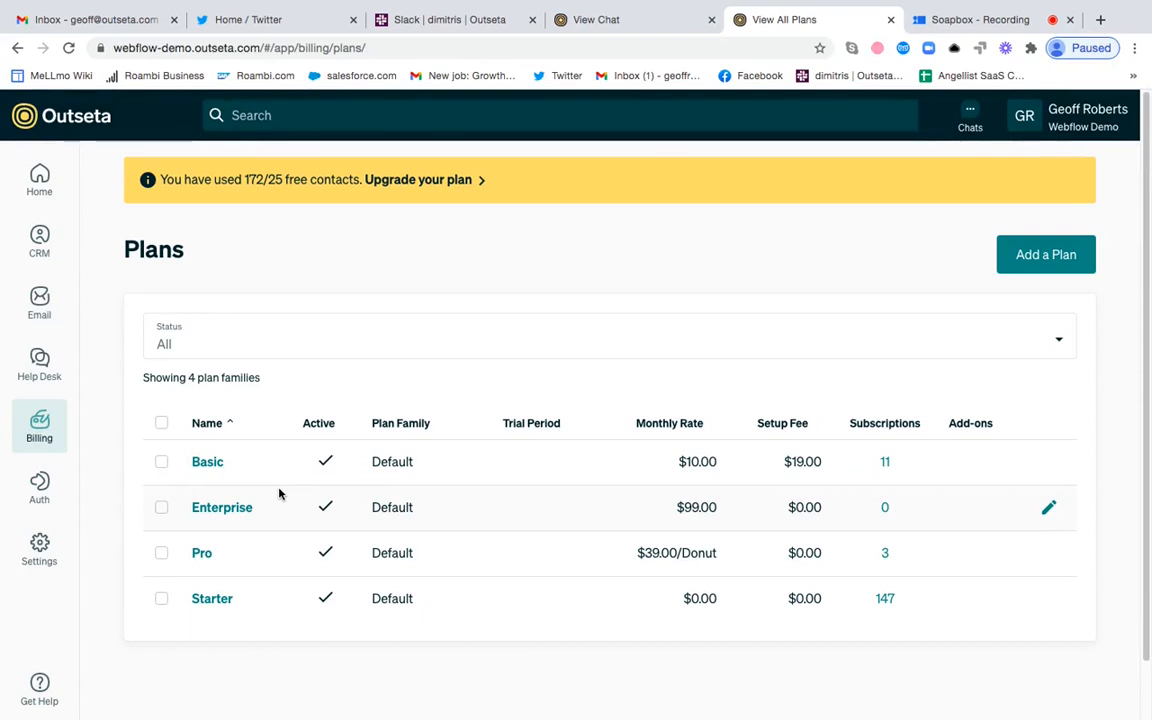
{"action": "mouse_move", "coordinate": [262, 500]}
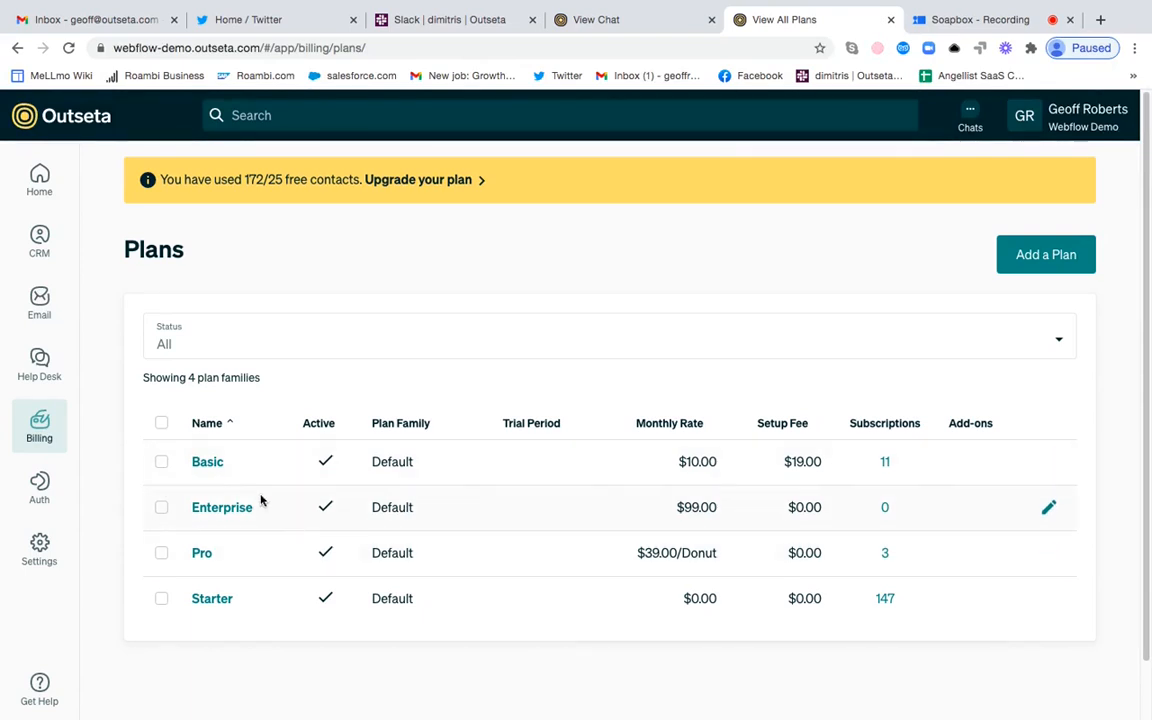
{"action": "mouse_move", "coordinate": [222, 507]}
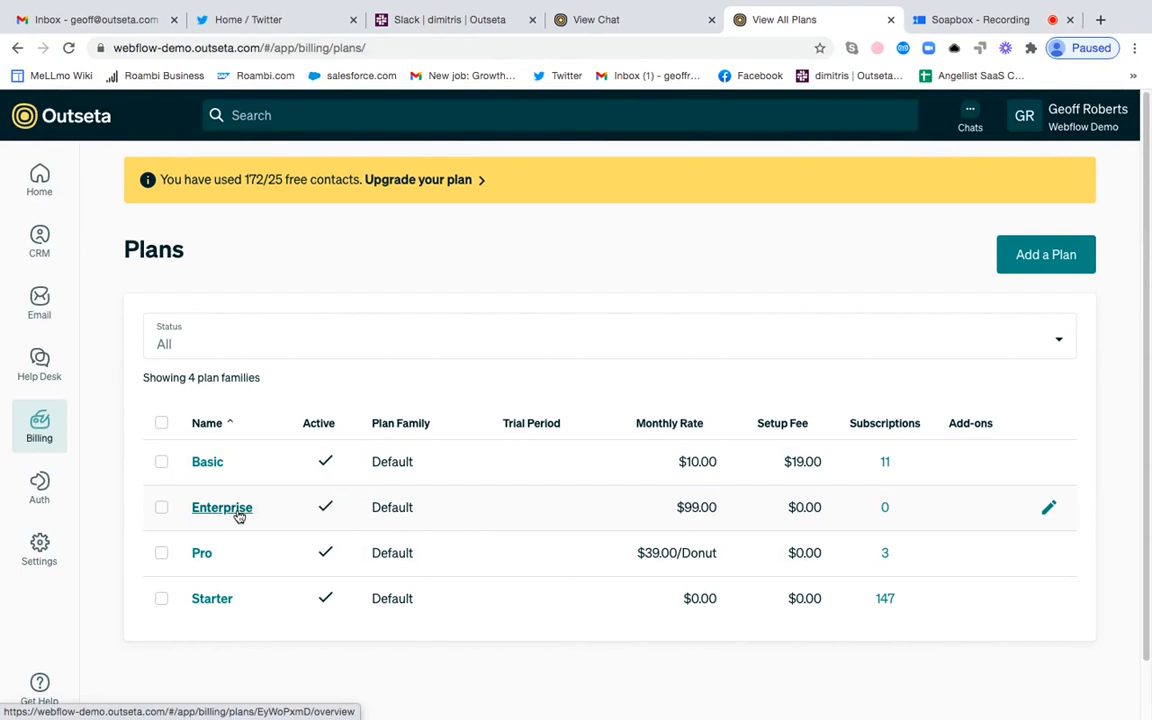
Step: Open the Enterprise plan's edit dialog and scroll to its add-ons
{"action": "left_click", "coordinate": [222, 507]}
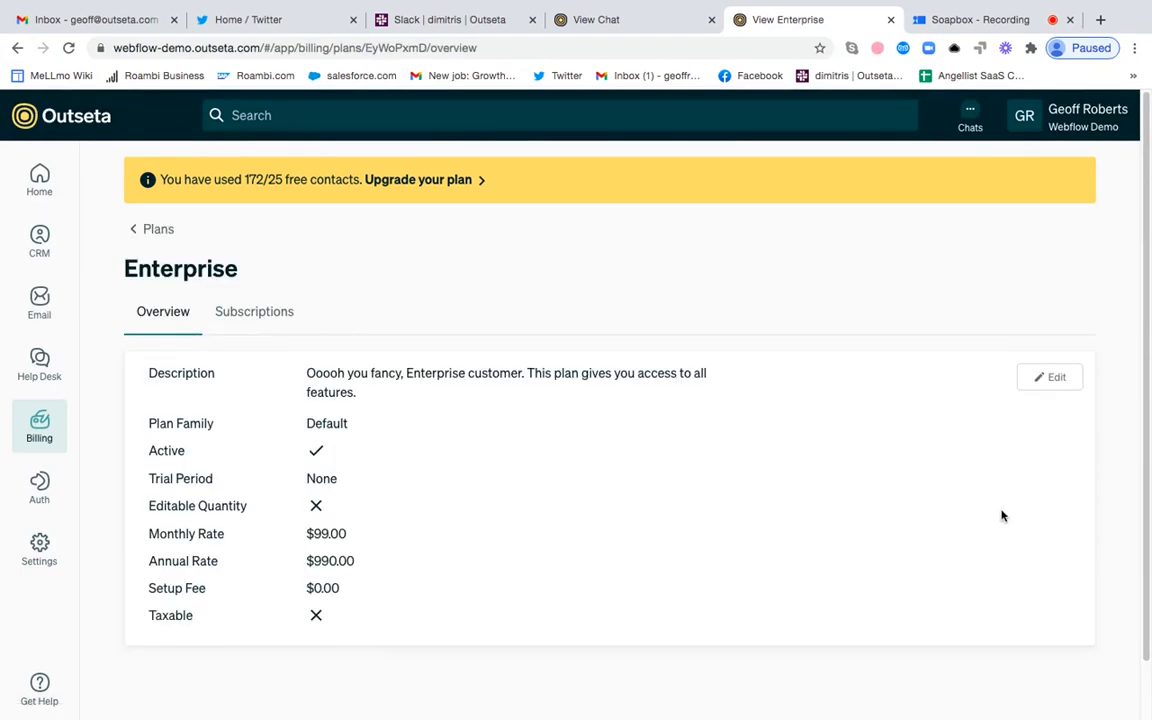
{"action": "left_click", "coordinate": [1049, 376]}
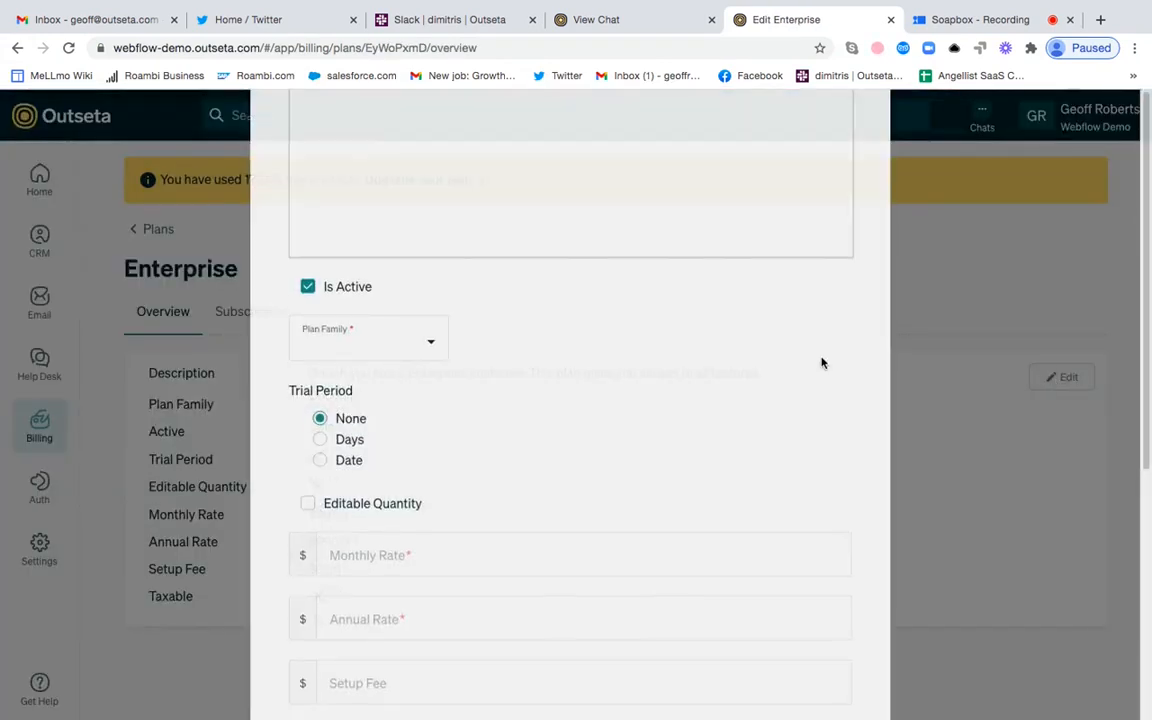
{"action": "scroll", "scroll_direction": "down", "scroll_amount": 3}
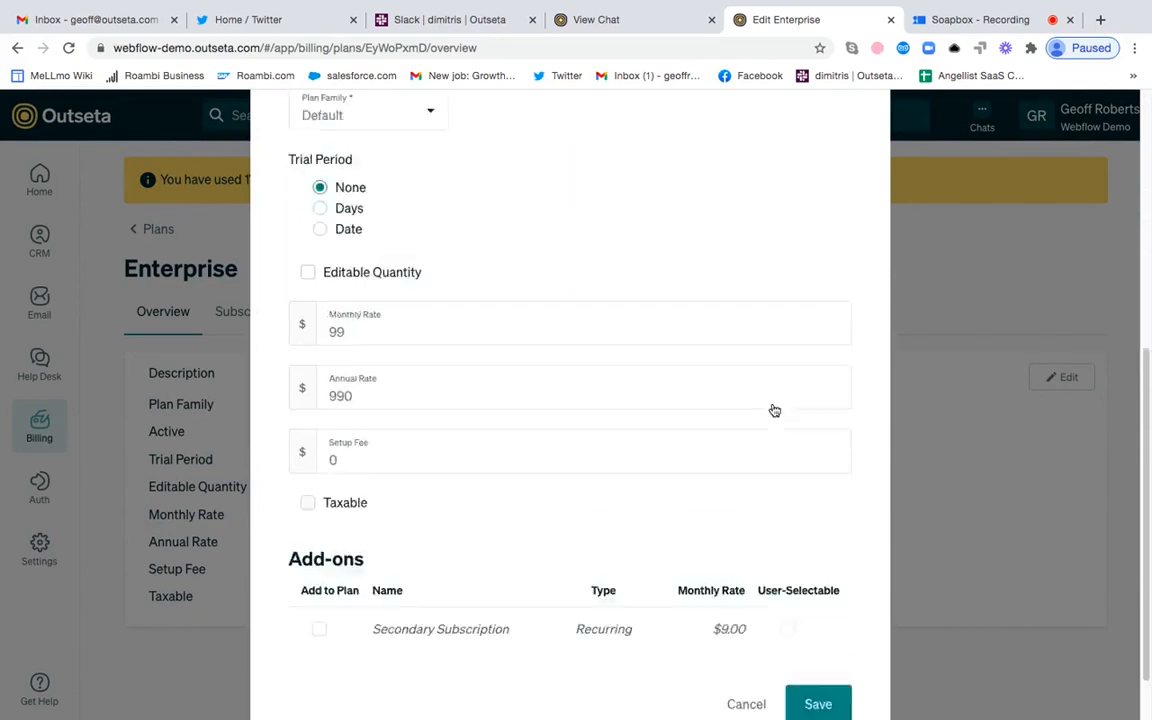
{"action": "scroll", "scroll_direction": "down", "scroll_amount": 3}
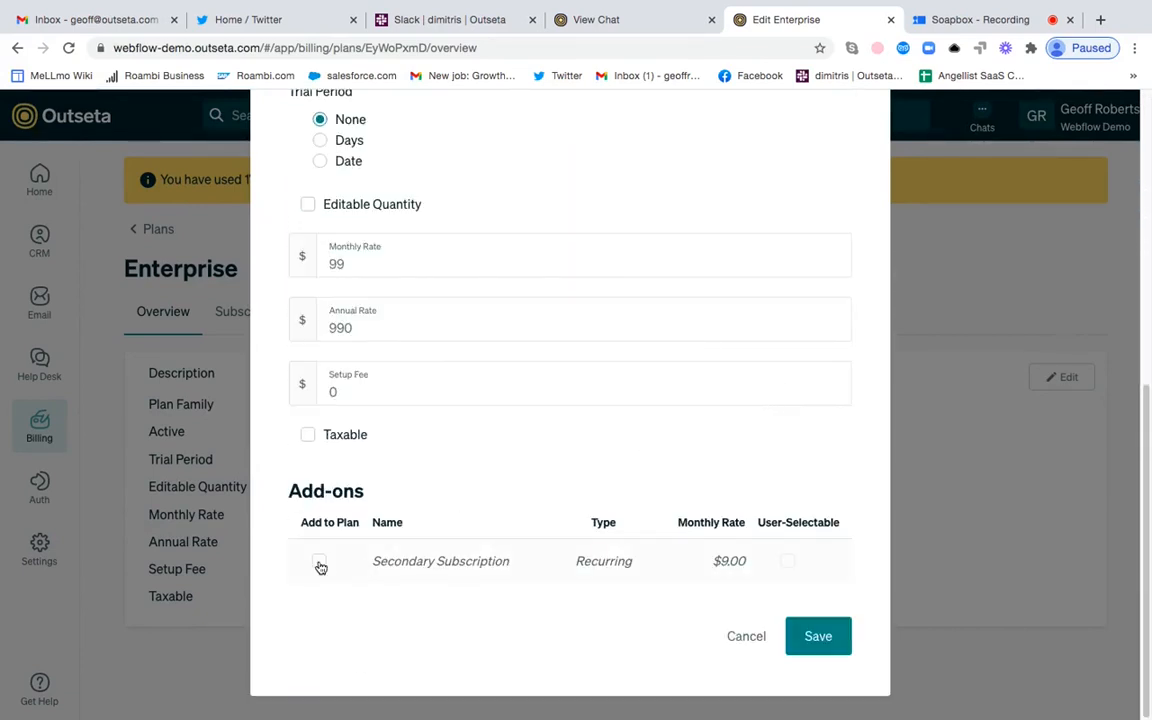
Step: Add Secondary Subscription to Enterprise as user-selectable and save the plan
{"action": "left_click", "coordinate": [319, 561]}
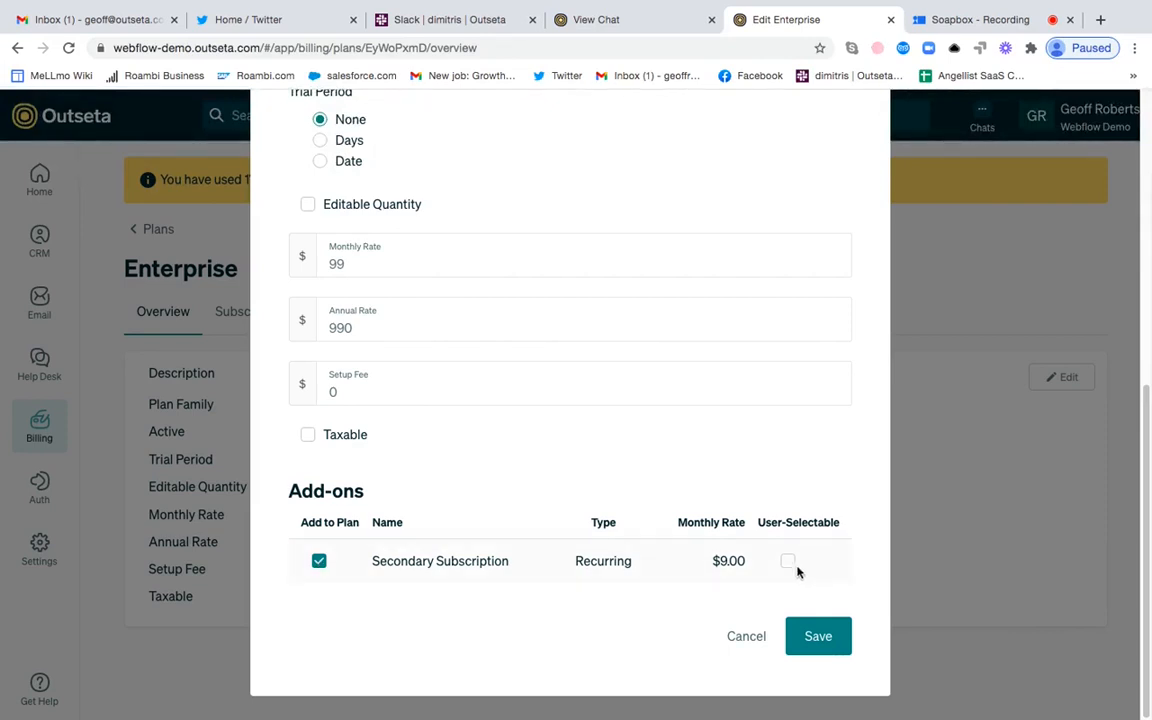
{"action": "left_click", "coordinate": [788, 561]}
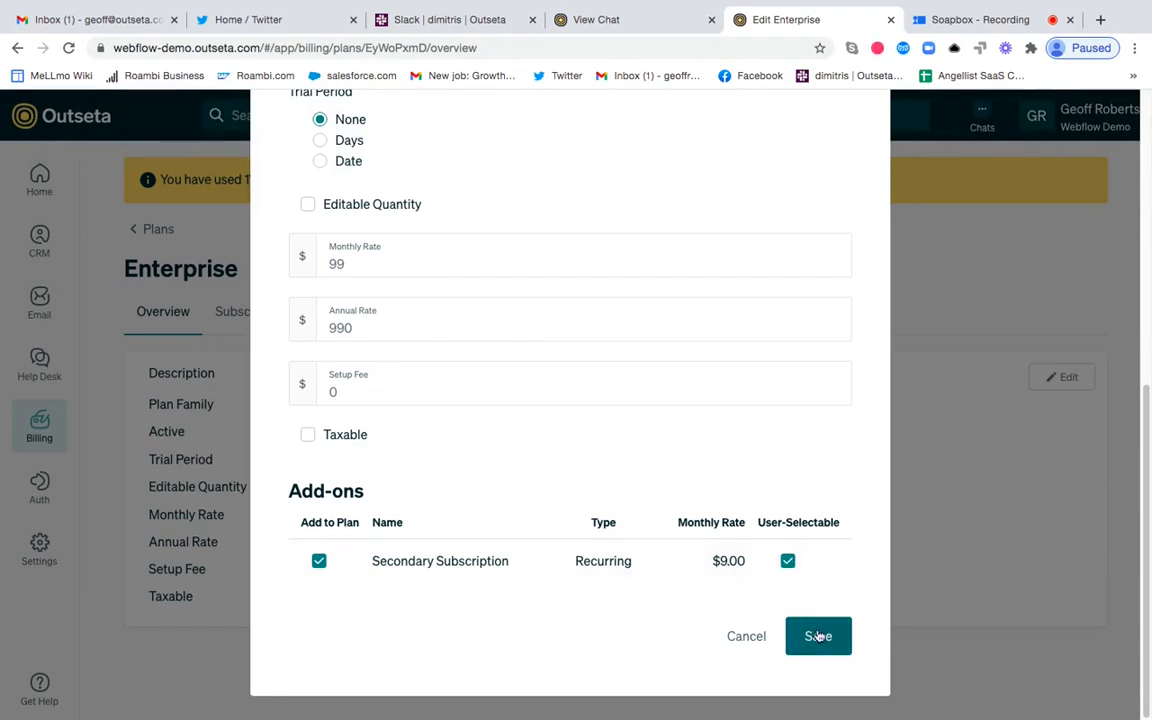
{"action": "left_click", "coordinate": [818, 636]}
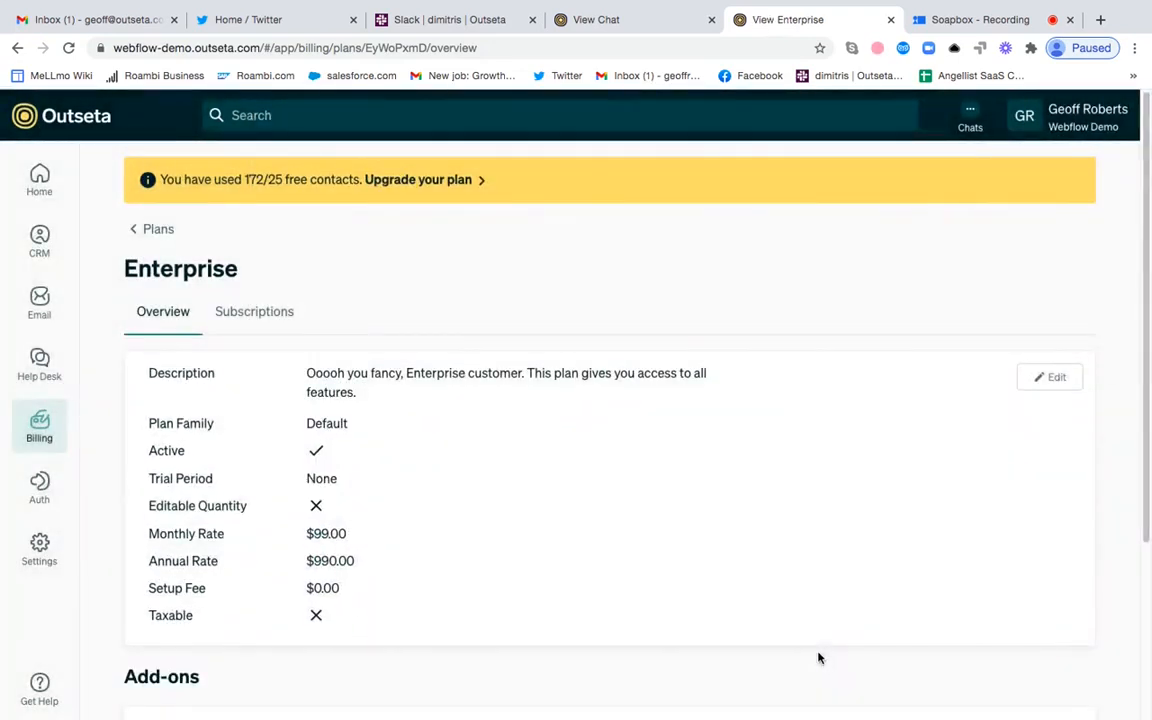
{"action": "mouse_move", "coordinate": [118, 467]}
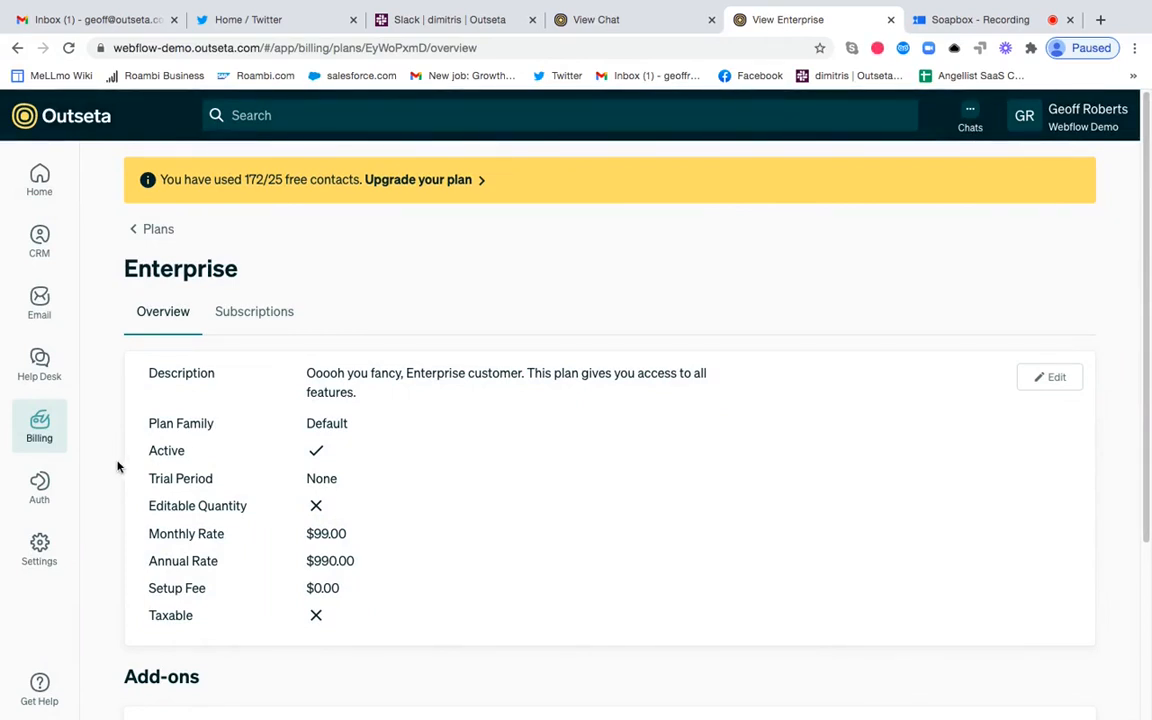
Step: Reveal the Auth section's pages in the left sidebar
{"action": "left_click", "coordinate": [39, 487]}
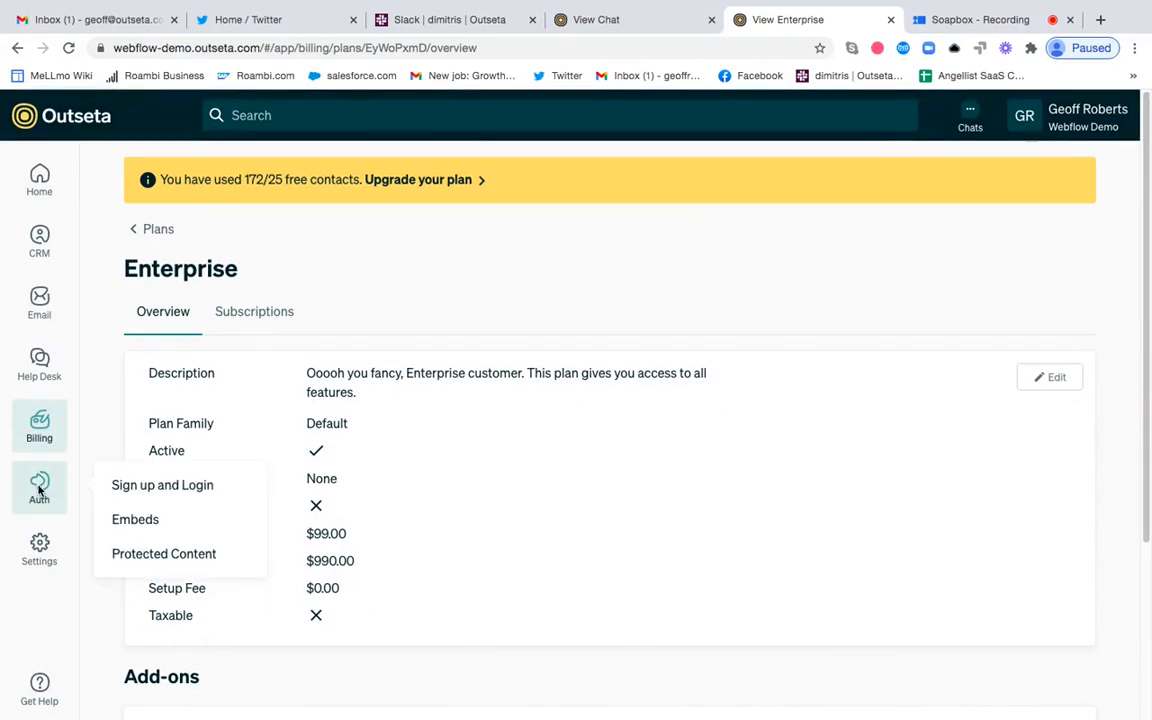
{"action": "mouse_move", "coordinate": [135, 519]}
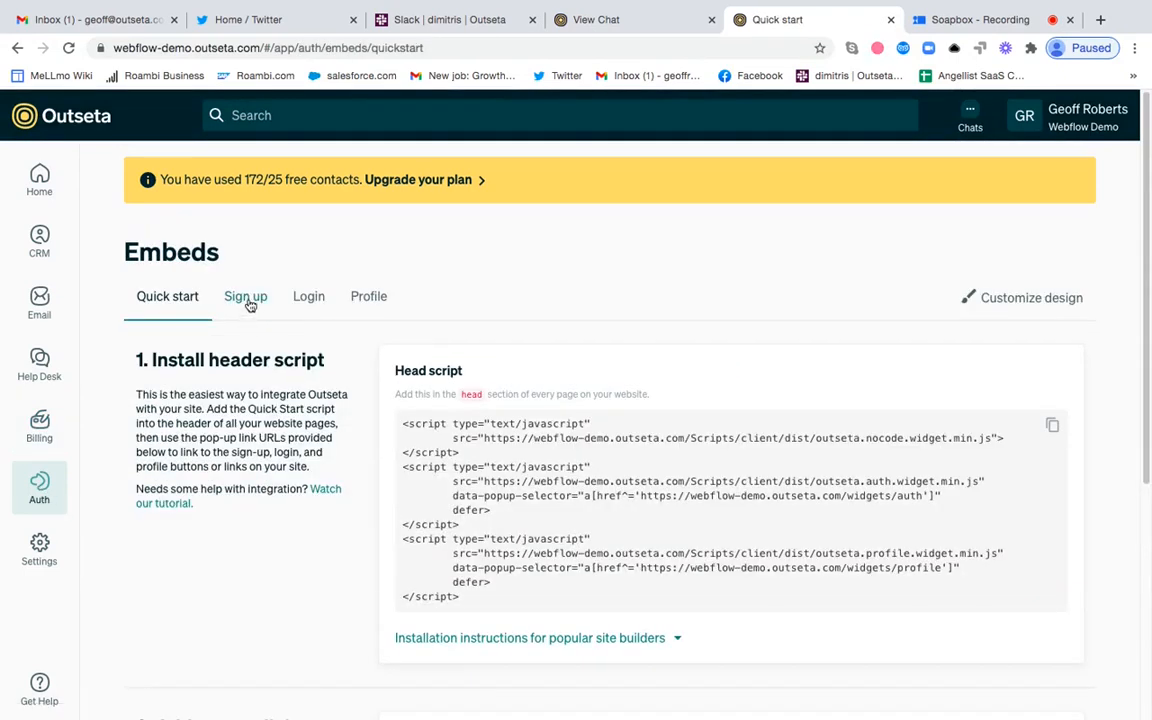
Step: Set the sign-up embed to preselect the Enterprise plan, previewing $99.00/month
{"action": "left_click", "coordinate": [245, 296]}
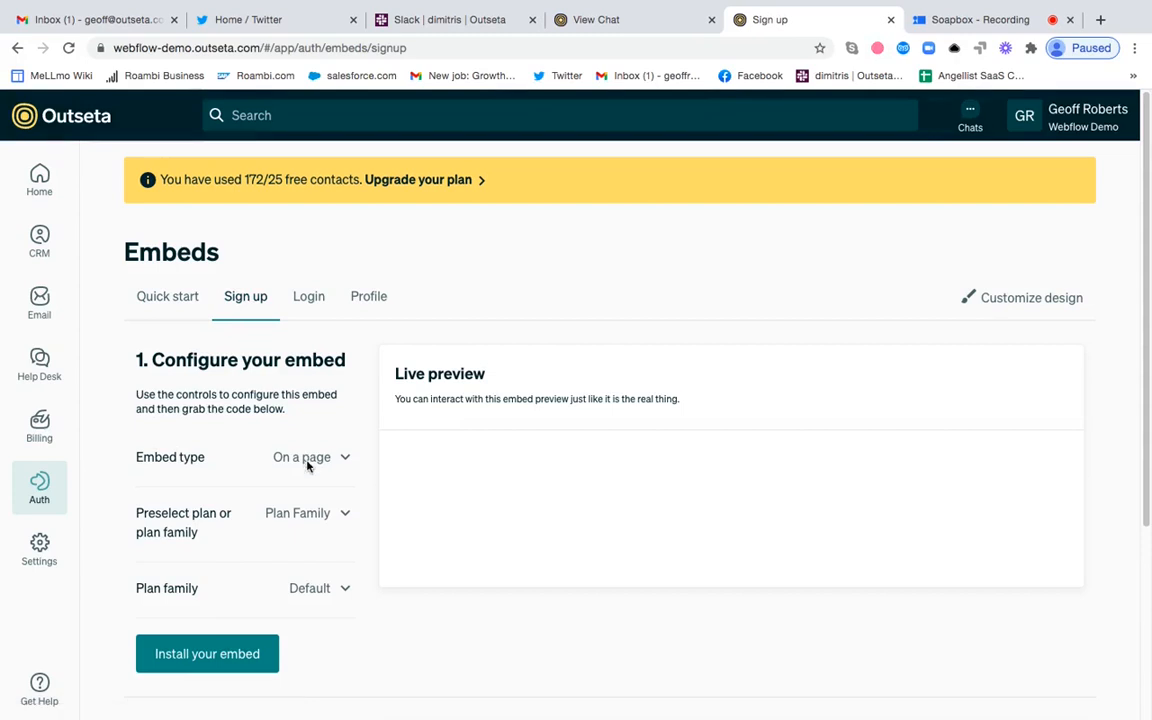
{"action": "mouse_move", "coordinate": [379, 465]}
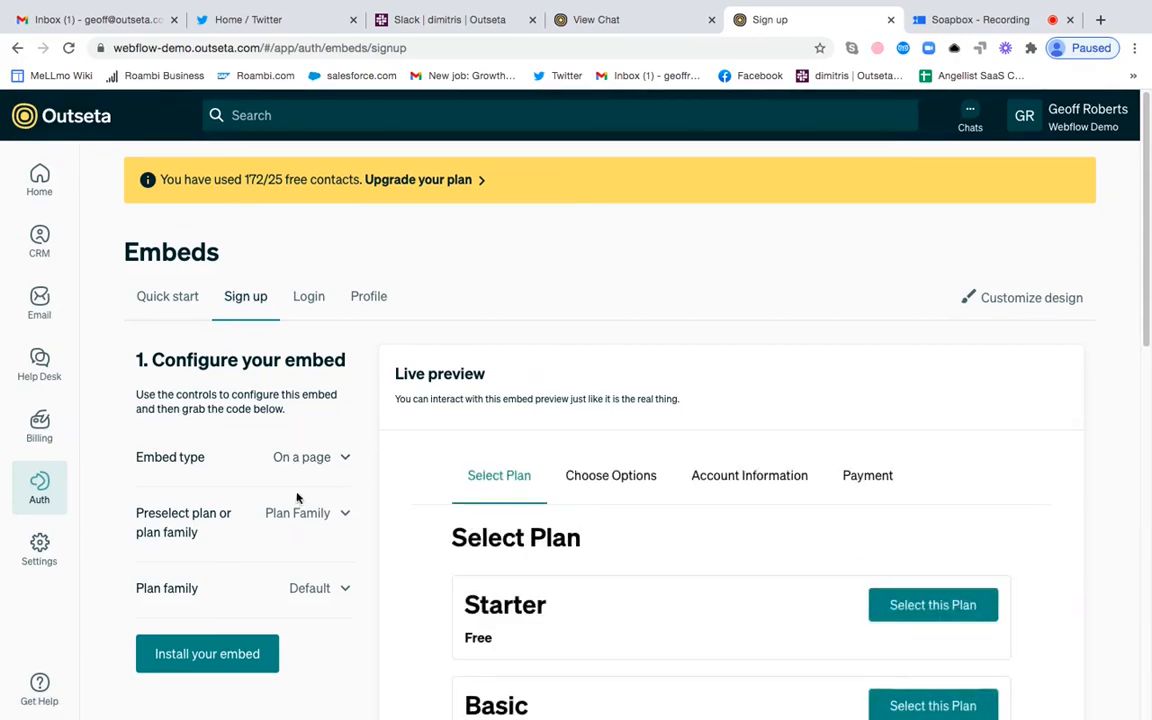
{"action": "left_click", "coordinate": [307, 512]}
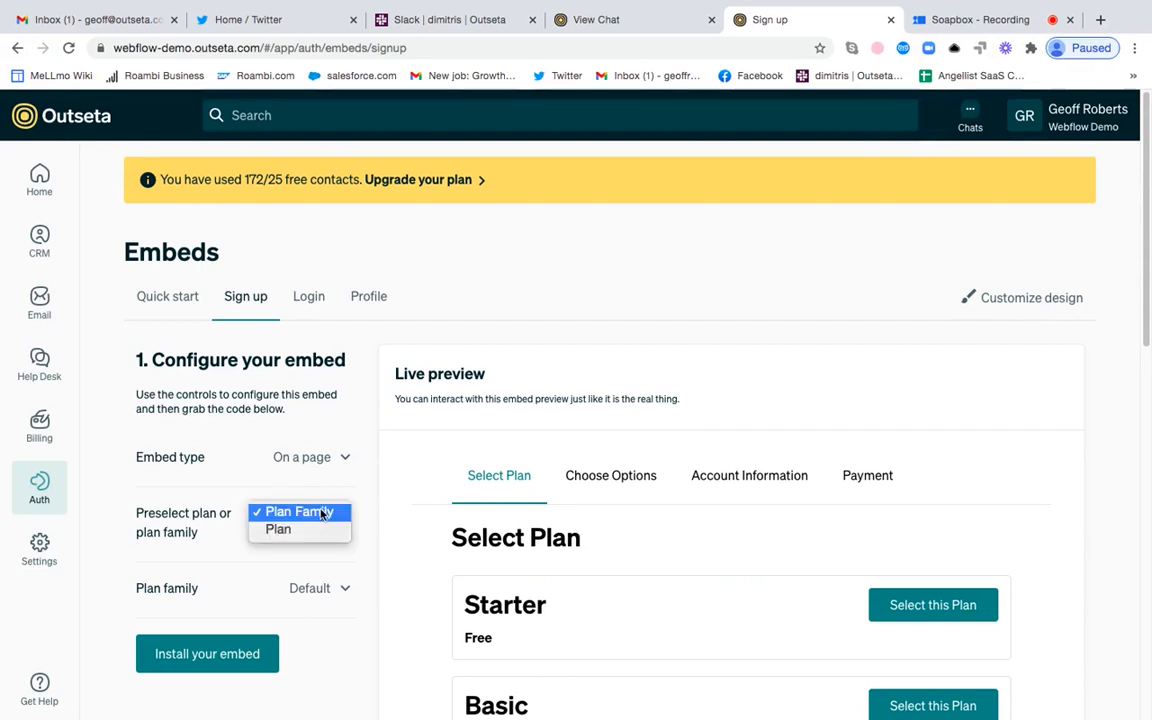
{"action": "left_click", "coordinate": [278, 529]}
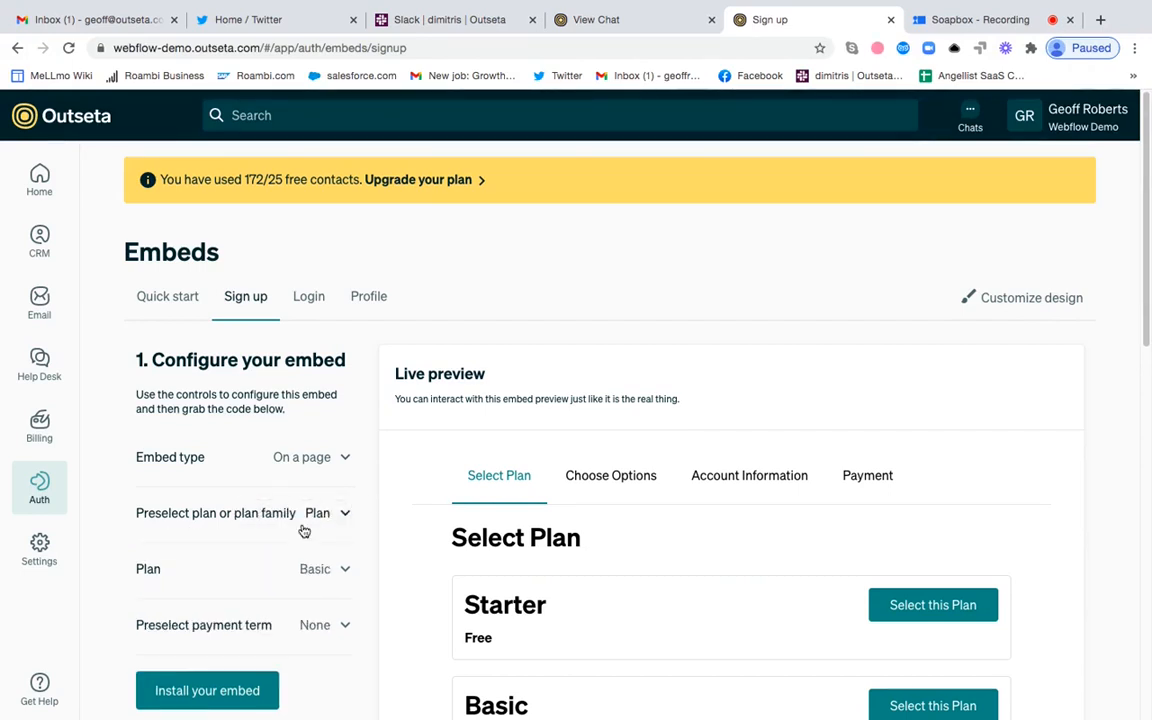
{"action": "left_click", "coordinate": [325, 568]}
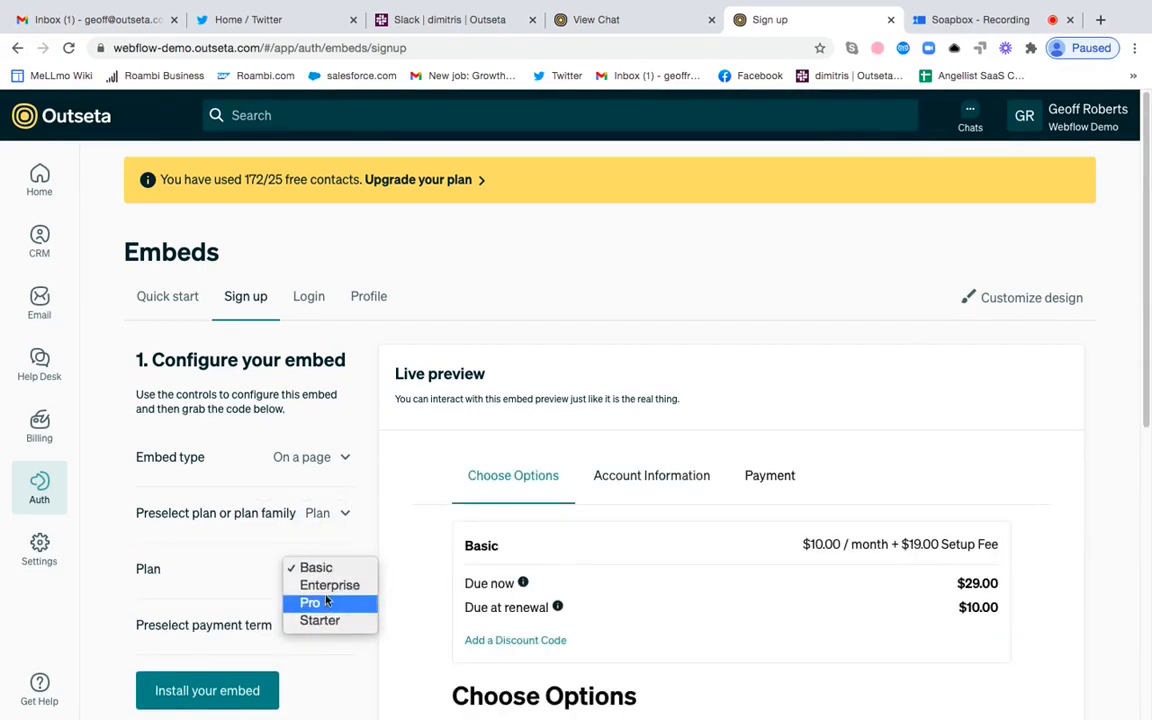
{"action": "left_click", "coordinate": [329, 585]}
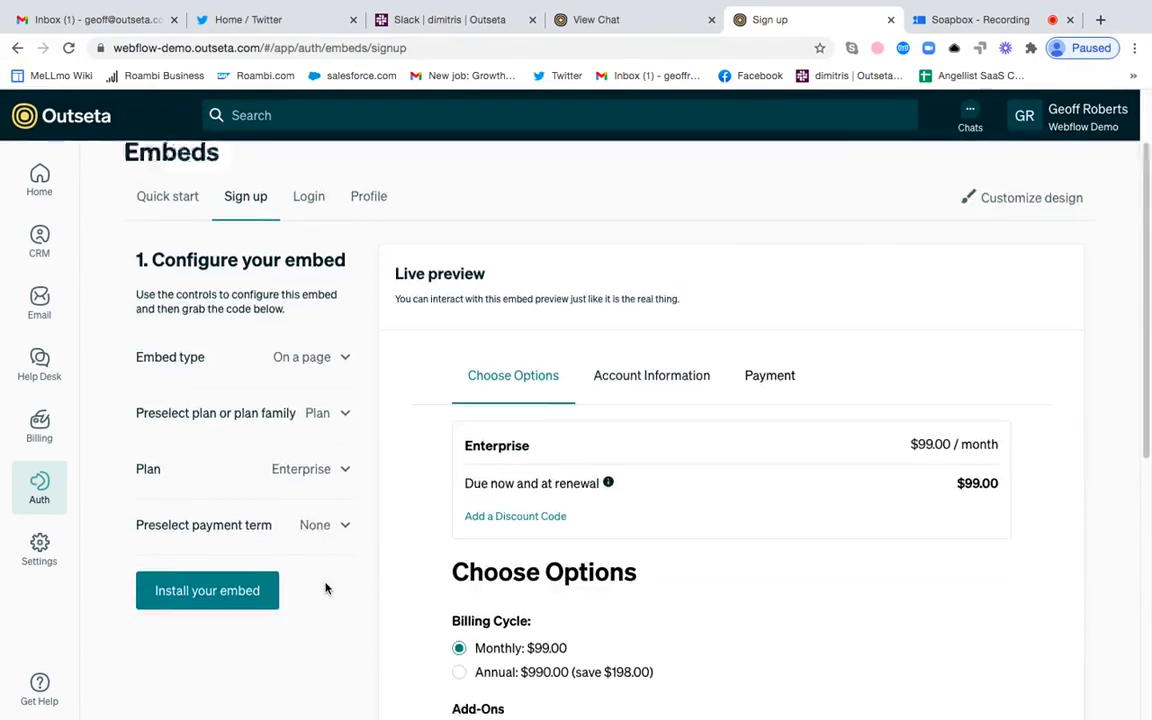
{"action": "scroll", "scroll_direction": "down", "scroll_amount": 3}
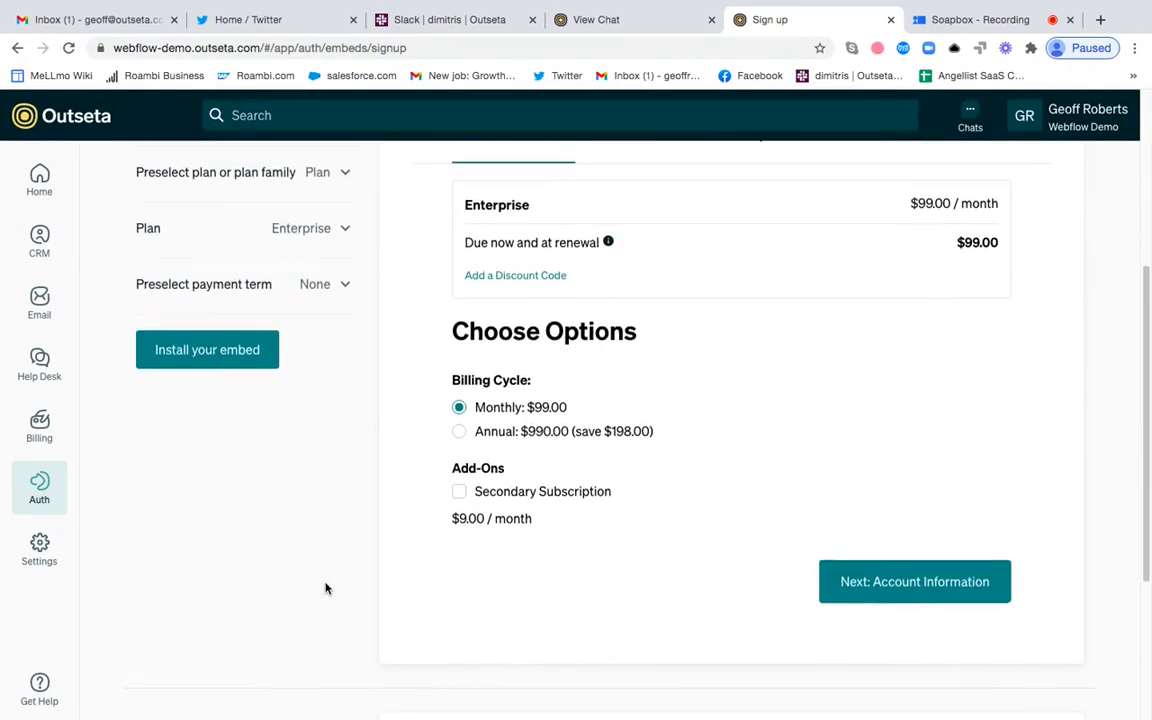
{"action": "scroll", "scroll_direction": "up", "scroll_amount": 3}
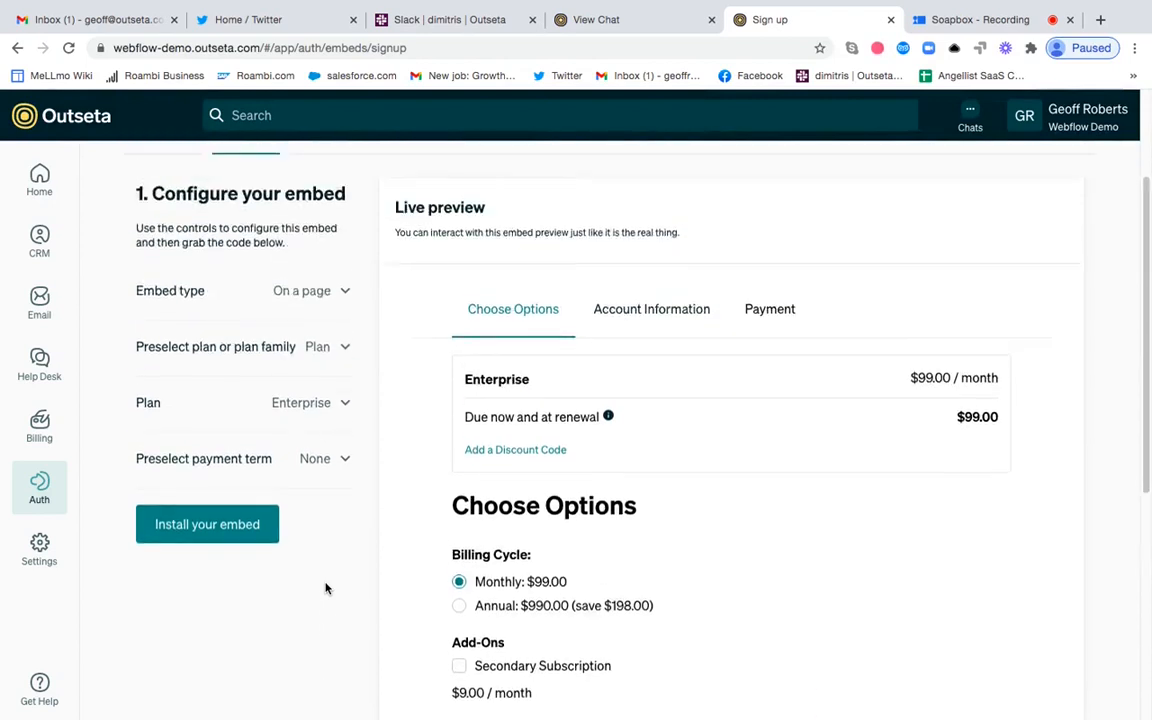
{"action": "scroll", "scroll_direction": "down", "scroll_amount": 3}
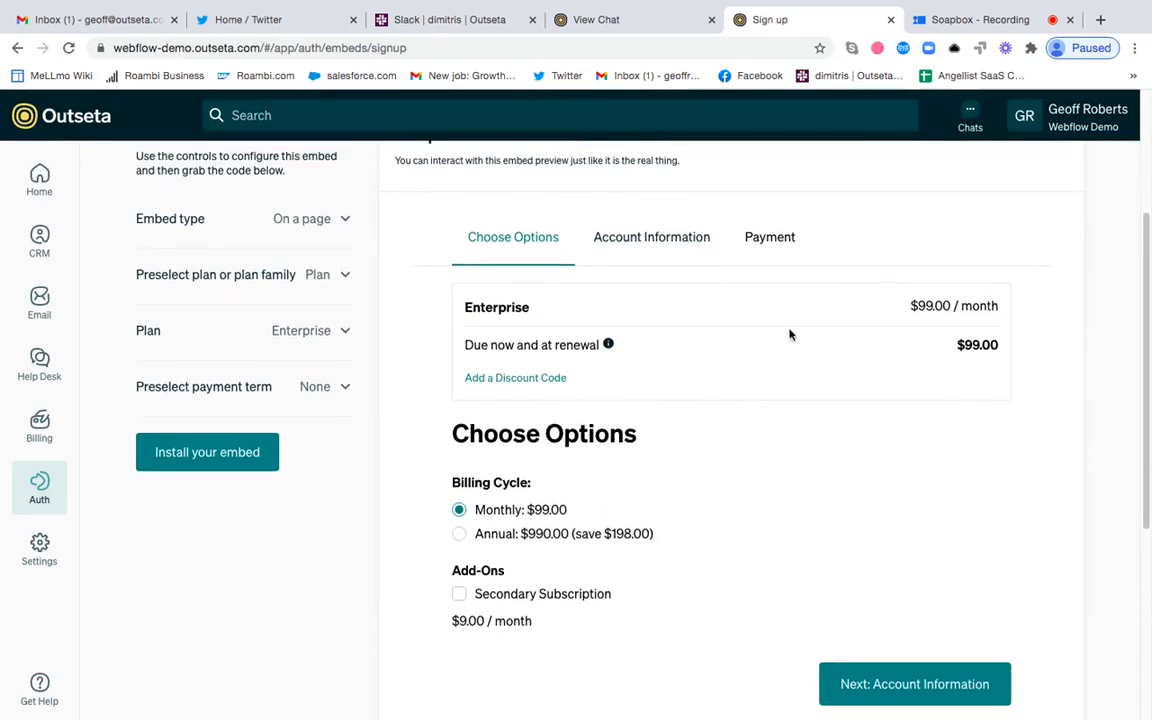
{"action": "mouse_move", "coordinate": [785, 494]}
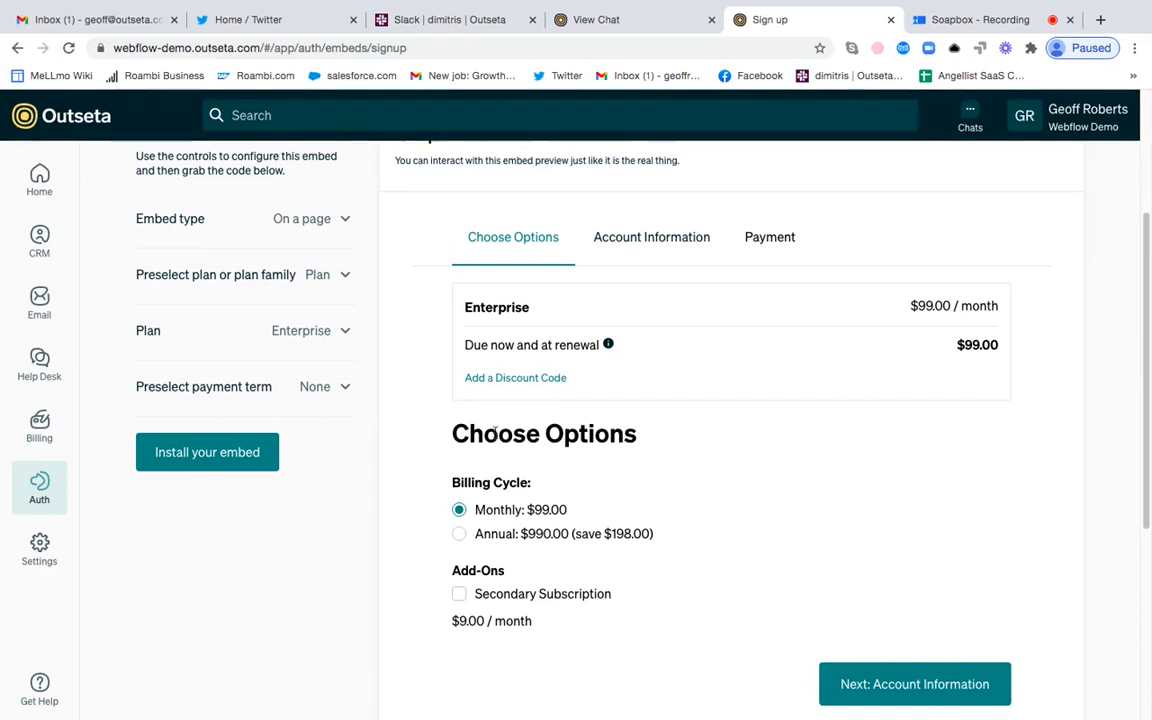
{"action": "mouse_move", "coordinate": [582, 543]}
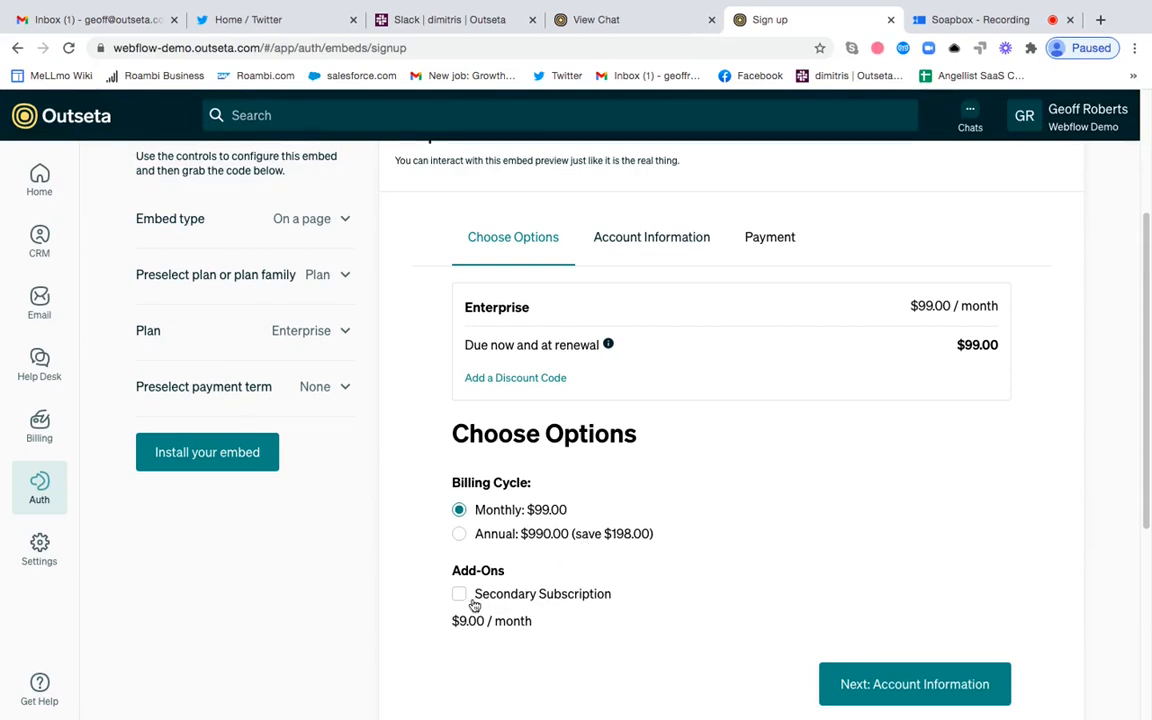
Step: Tick Secondary Subscription in the sign-up preview, raising the total to $108.00
{"action": "left_click", "coordinate": [459, 593]}
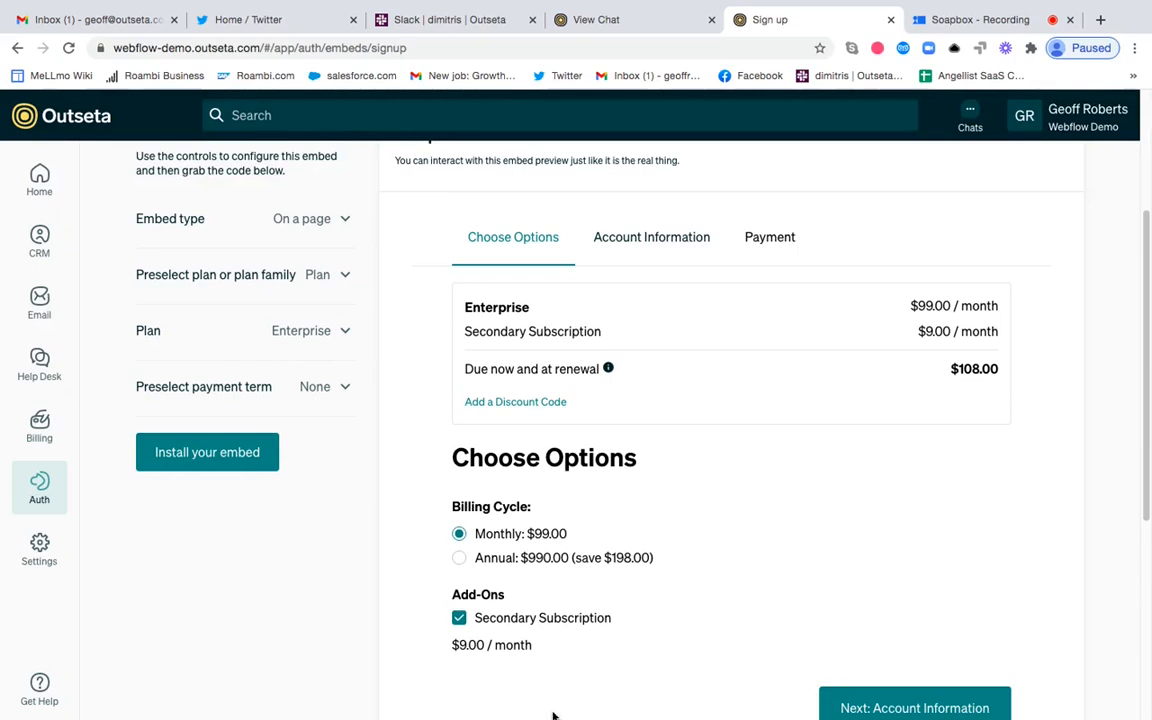
{"action": "mouse_move", "coordinate": [716, 336]}
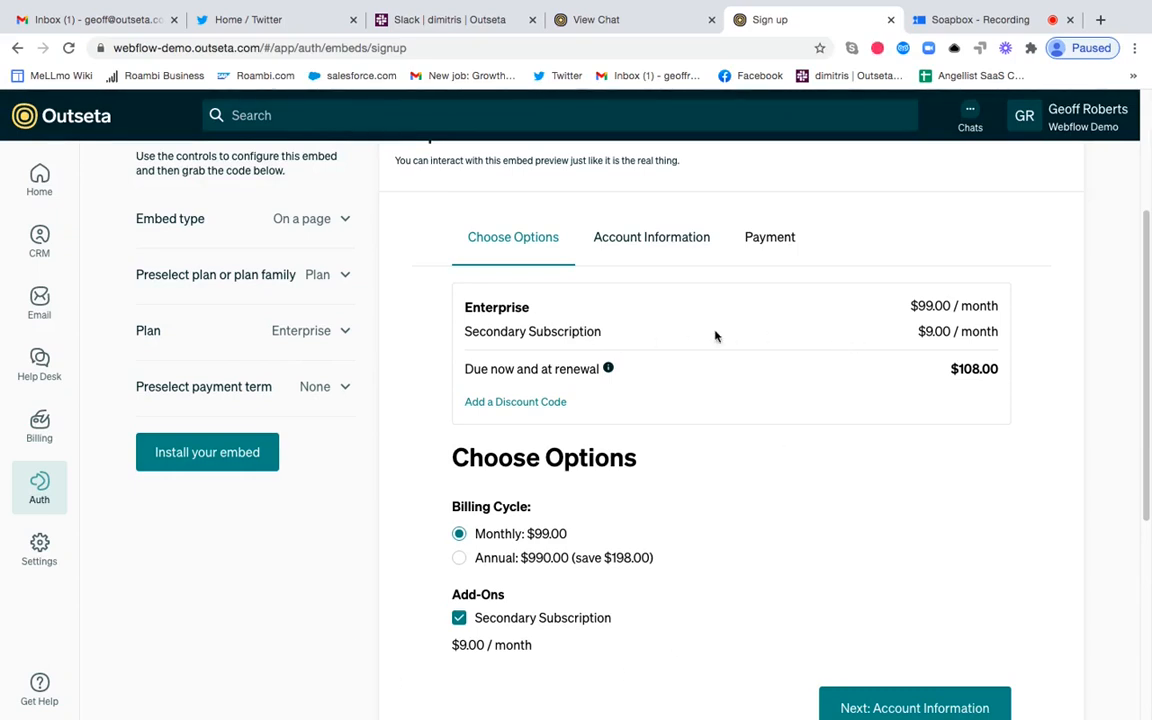
{"action": "mouse_move", "coordinate": [997, 331]}
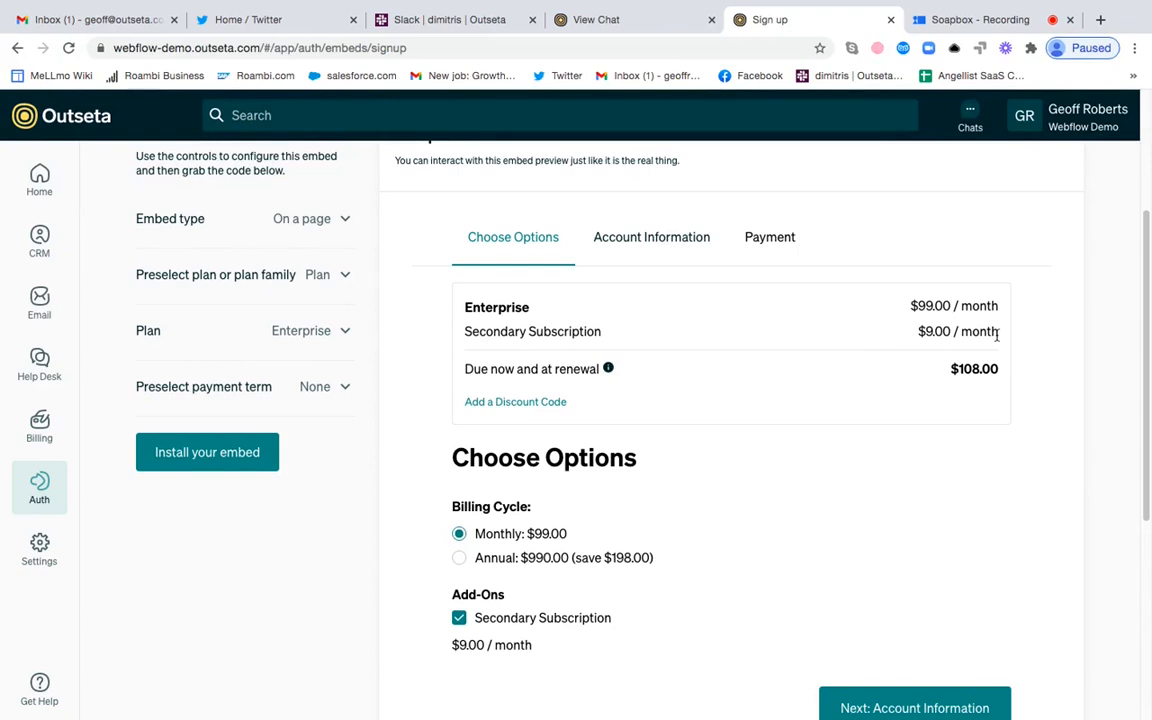
{"action": "mouse_move", "coordinate": [1053, 300]}
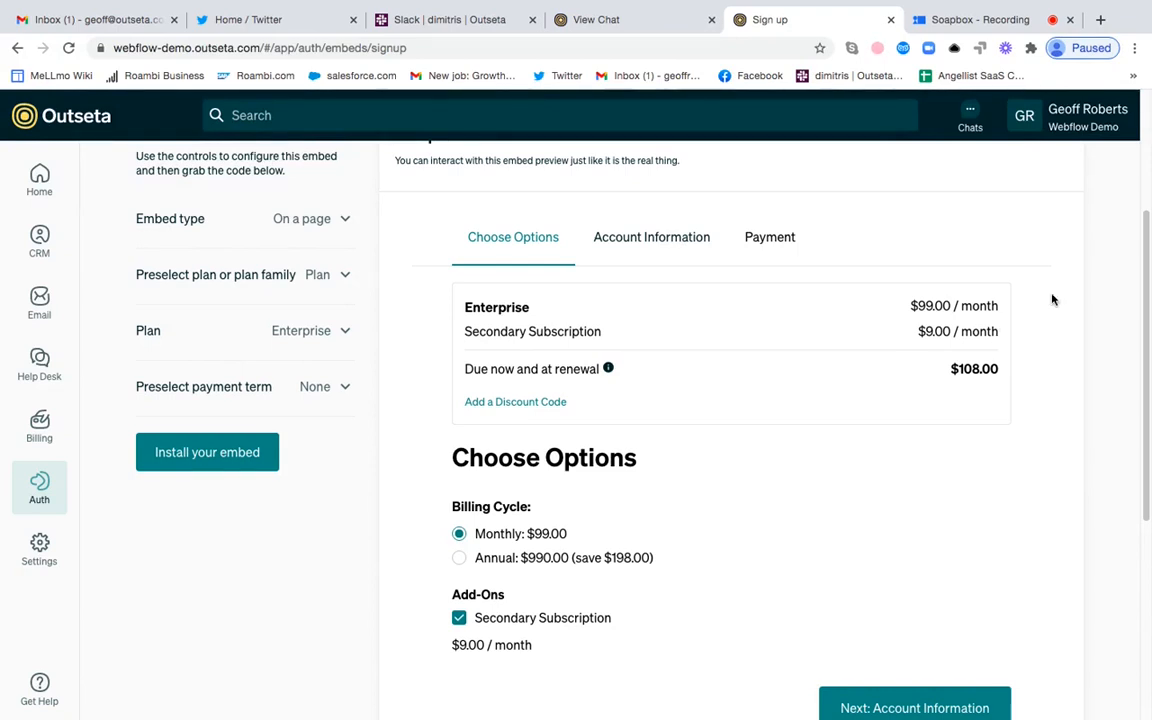
{"action": "mouse_move", "coordinate": [1038, 306]}
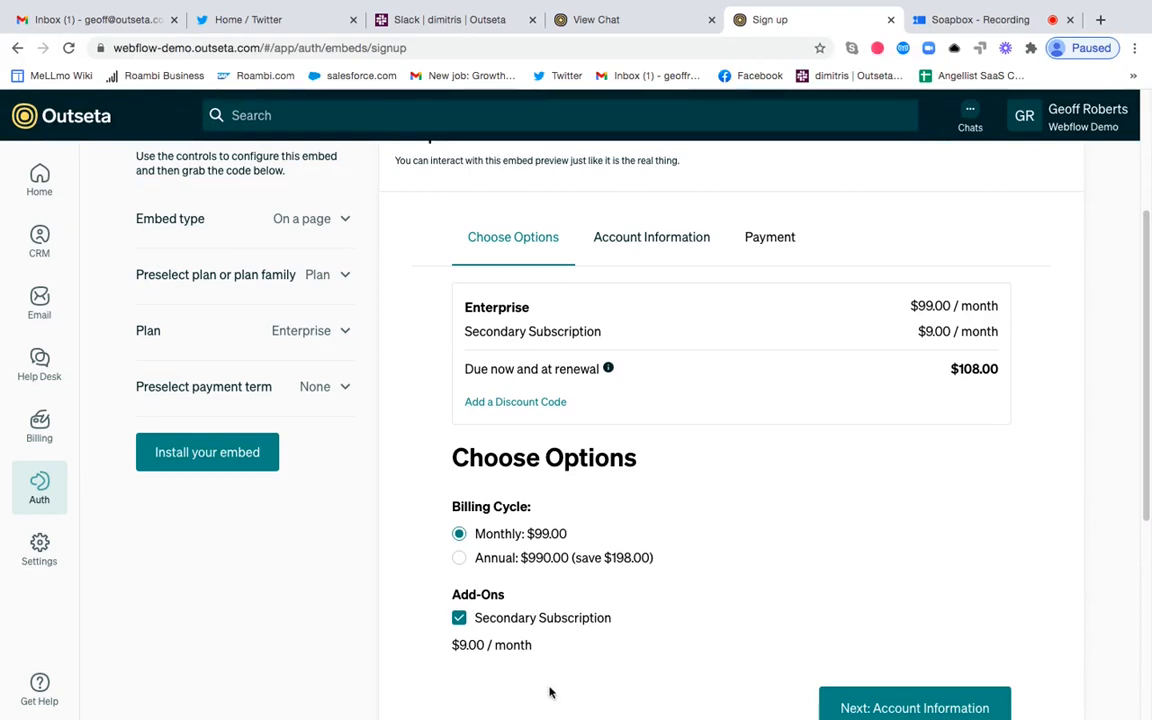
{"action": "mouse_move", "coordinate": [854, 342]}
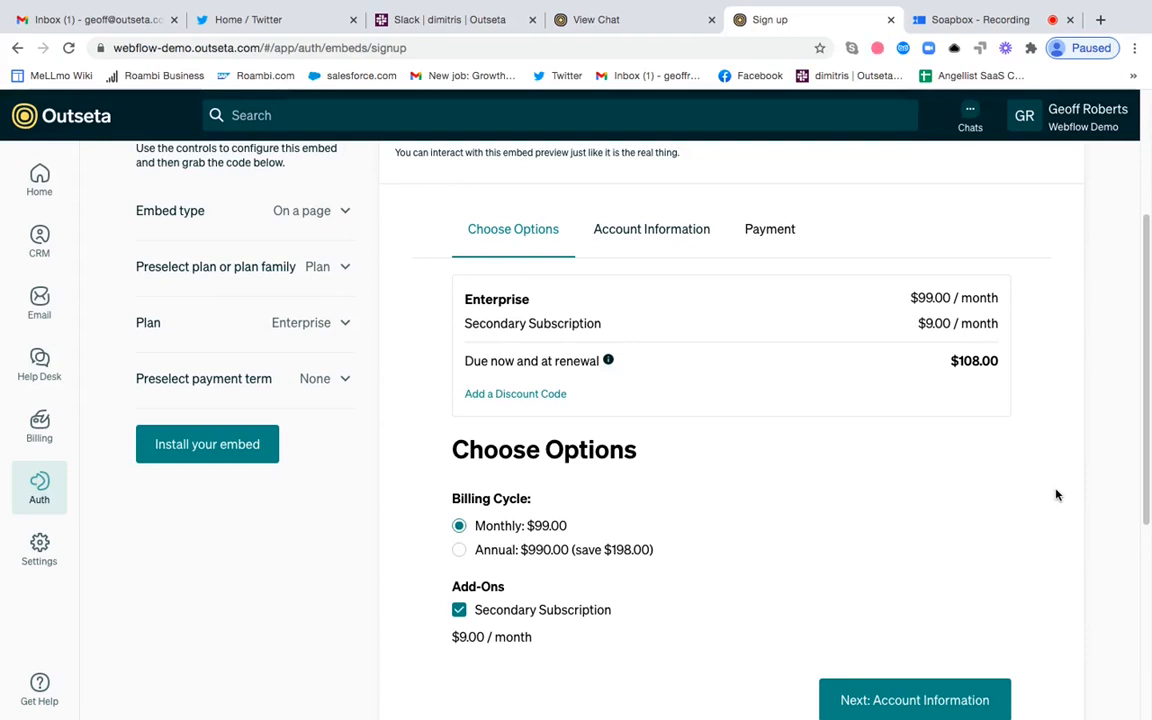
{"action": "mouse_move", "coordinate": [1020, 182]}
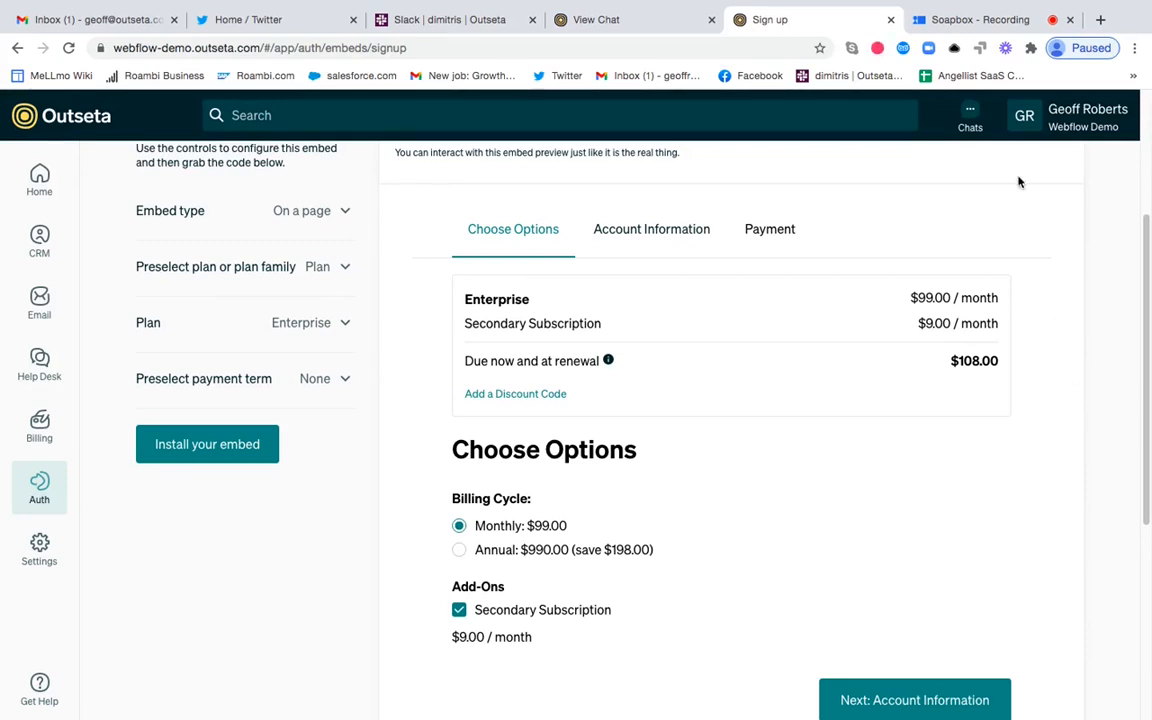